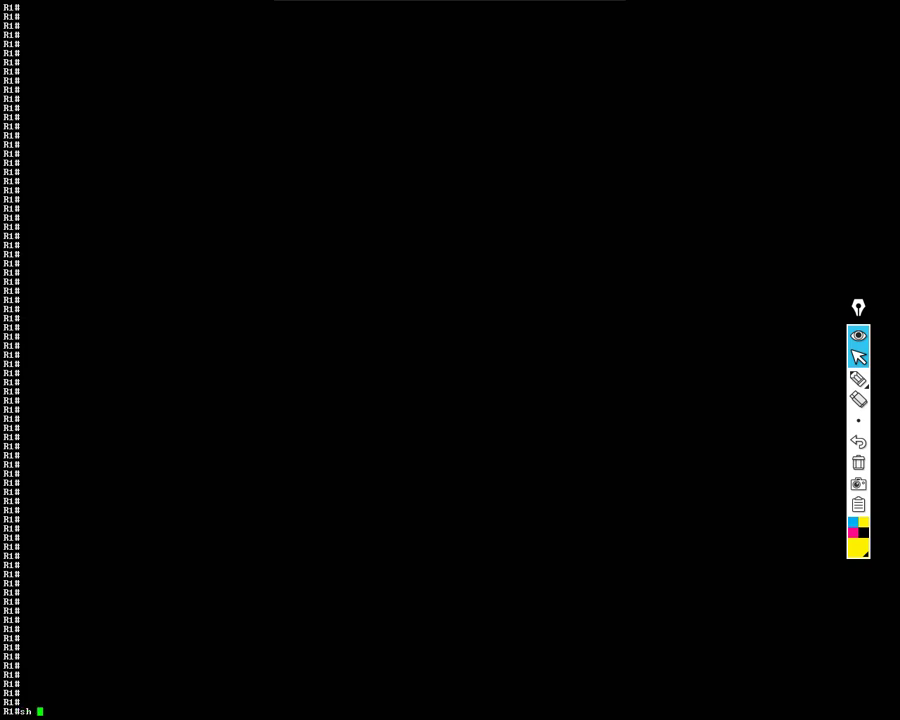
Run 'sh ip int br', showing FastEthernet0/0 up at 192.168.0.1 and the others down
text(sh ip int br)
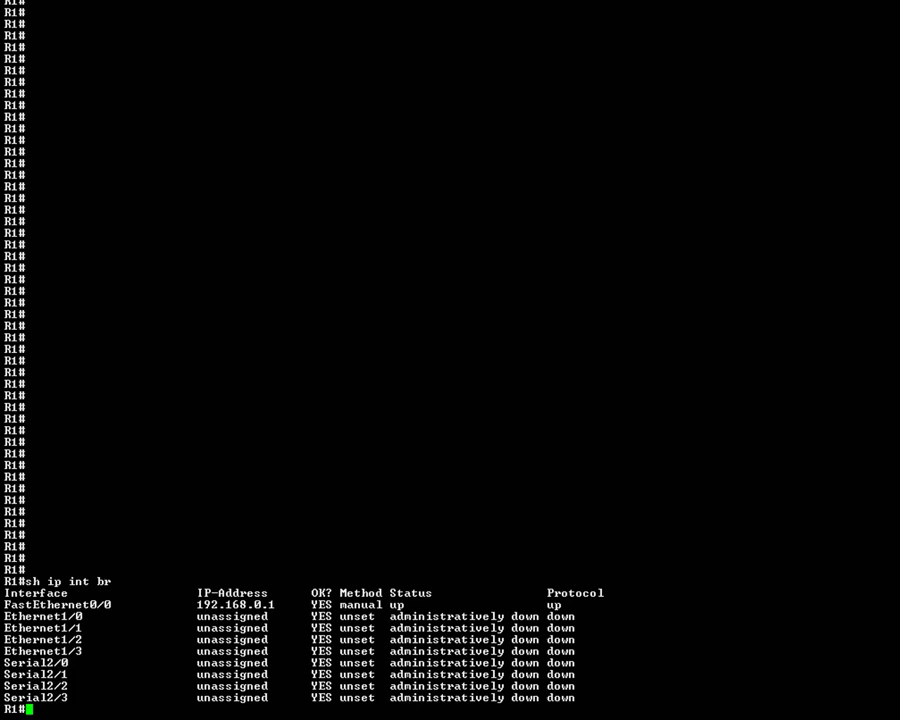
mouse_move(205, 615)
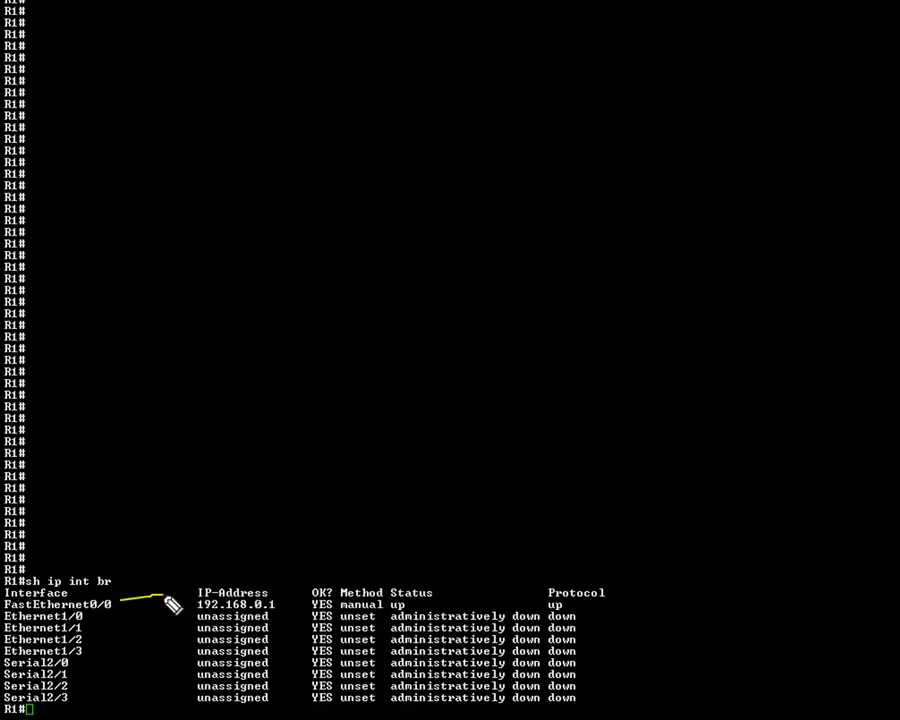
mouse_move(381, 594)
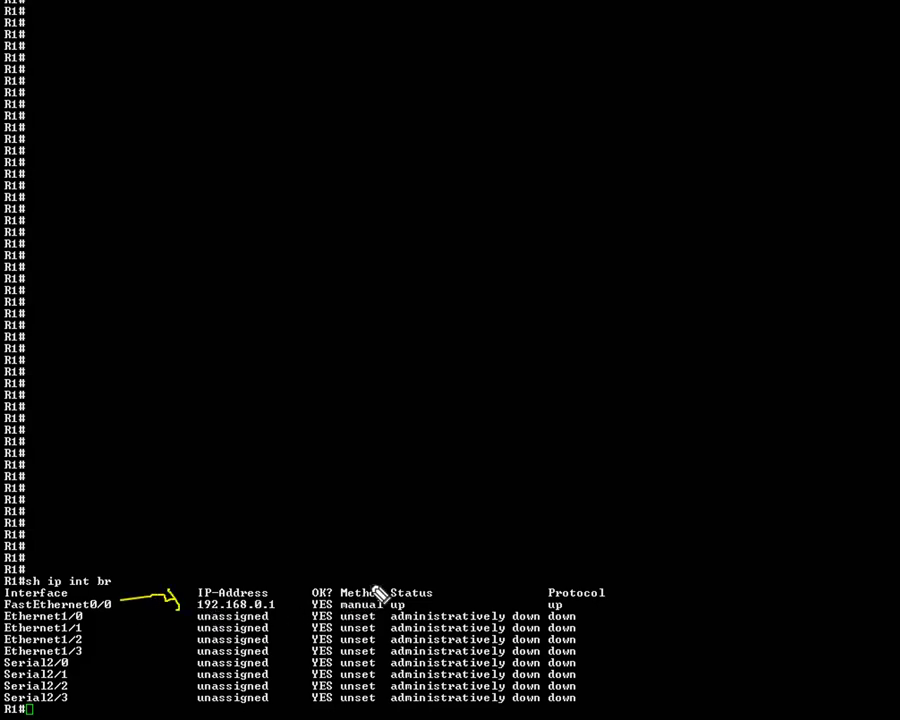
mouse_move(382, 592)
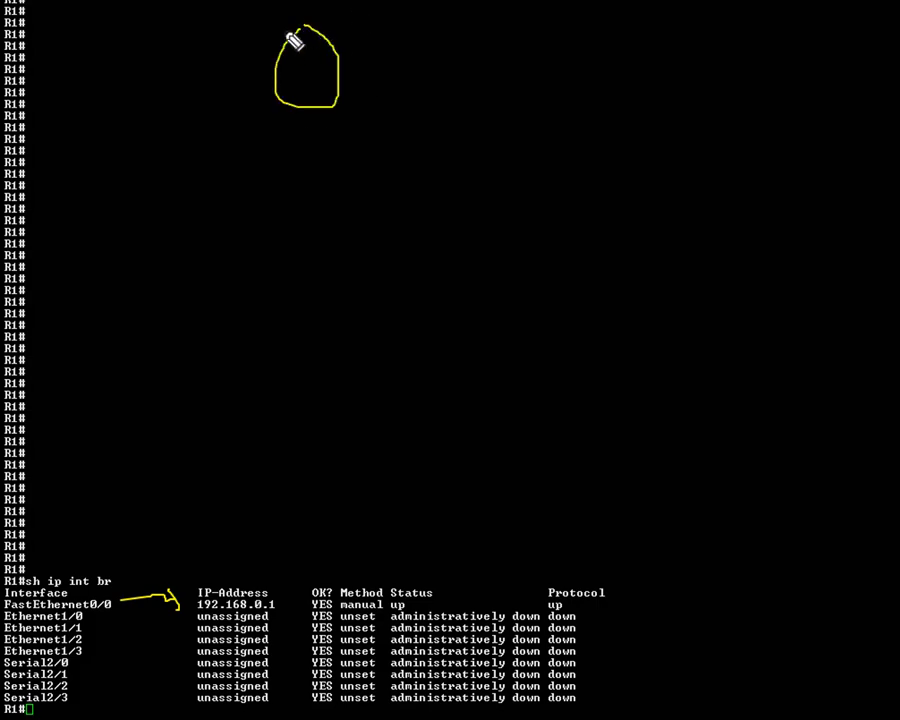
drag(290, 60, 440, 82)
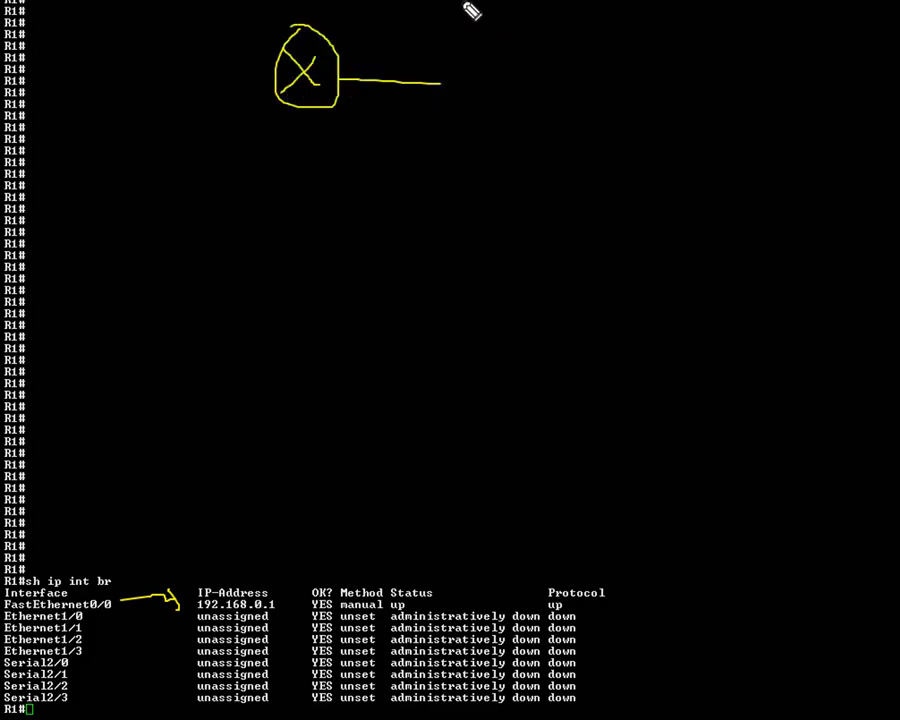
drag(450, 30, 495, 100)
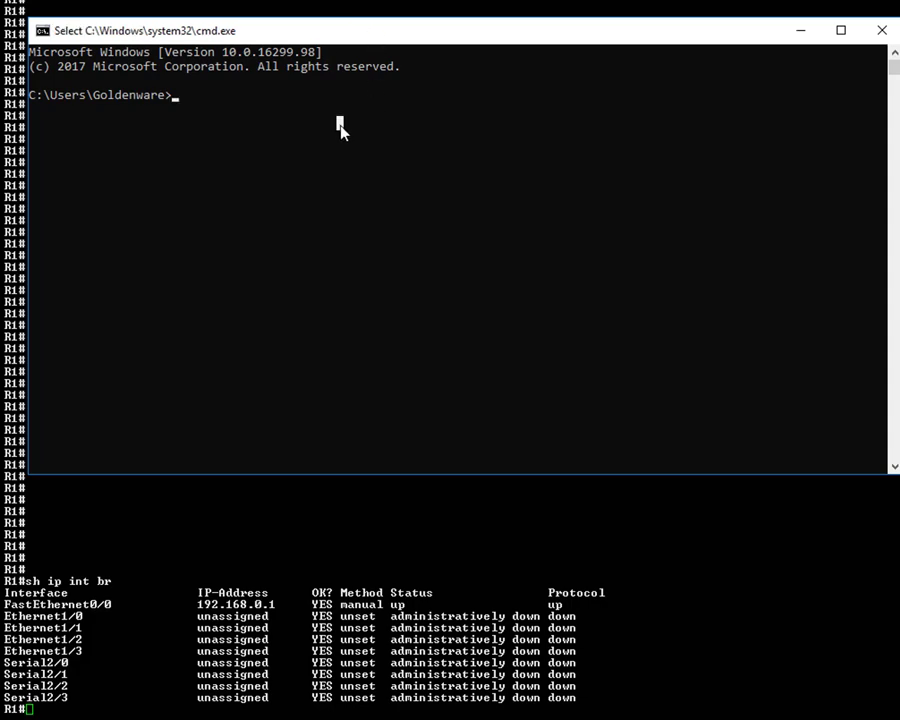
Ping 192.168.0.1 from Command Prompt, confirm replies, and close the window
text(ping 19)
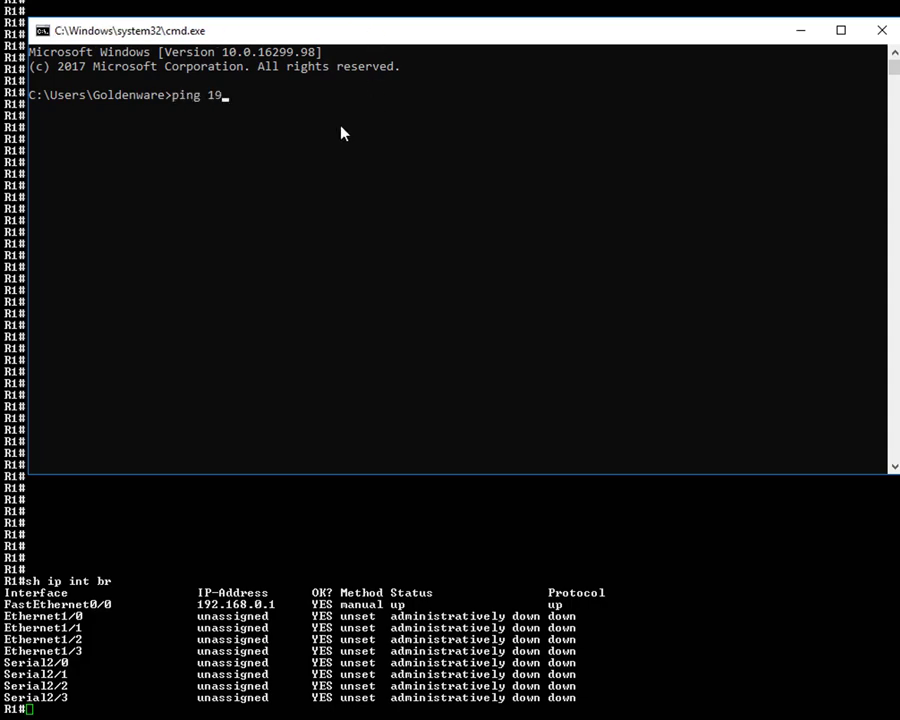
key(enter)
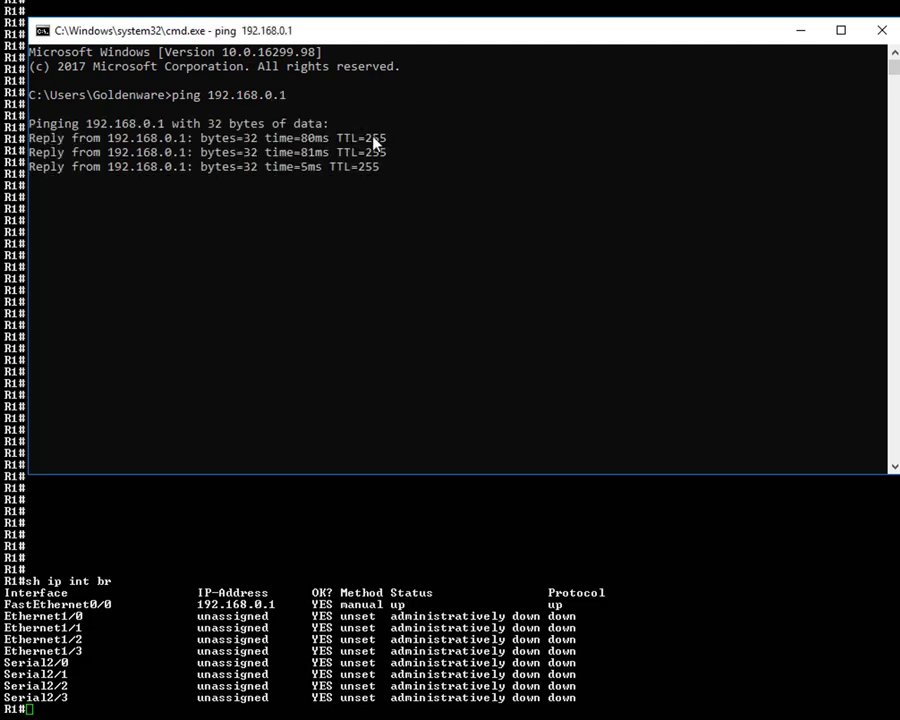
click(880, 29)
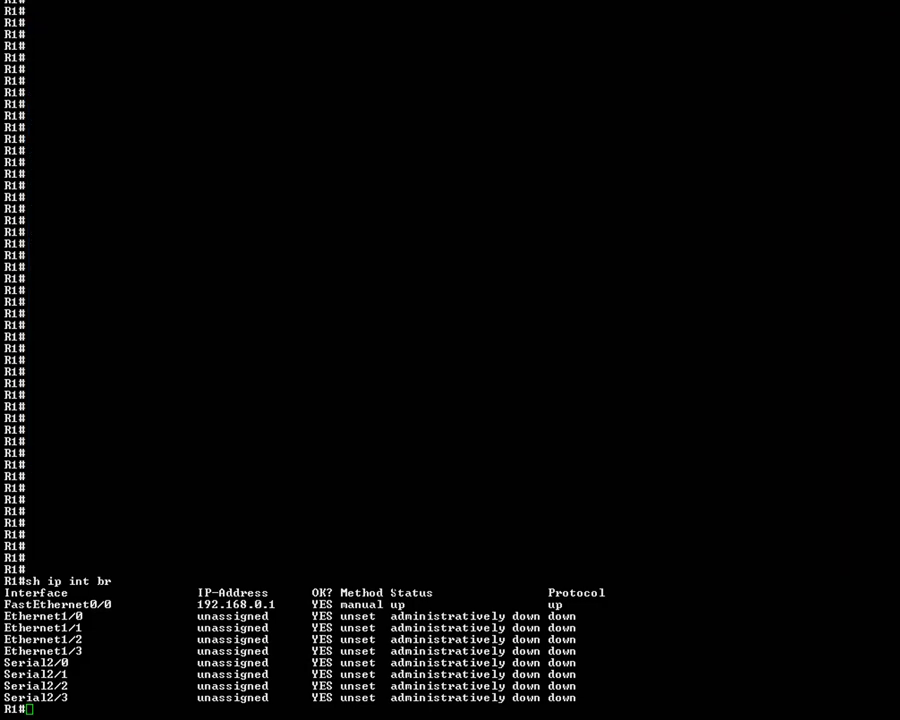
Enter global configuration mode and enable the HTTP server with 'ip http server'
key(Enter)
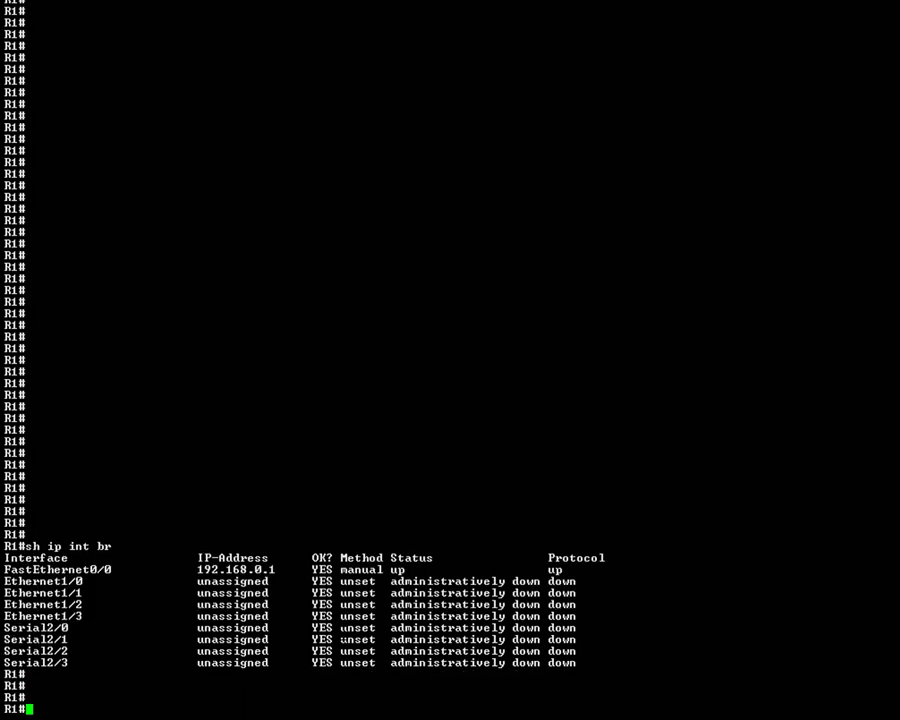
text(conf t)
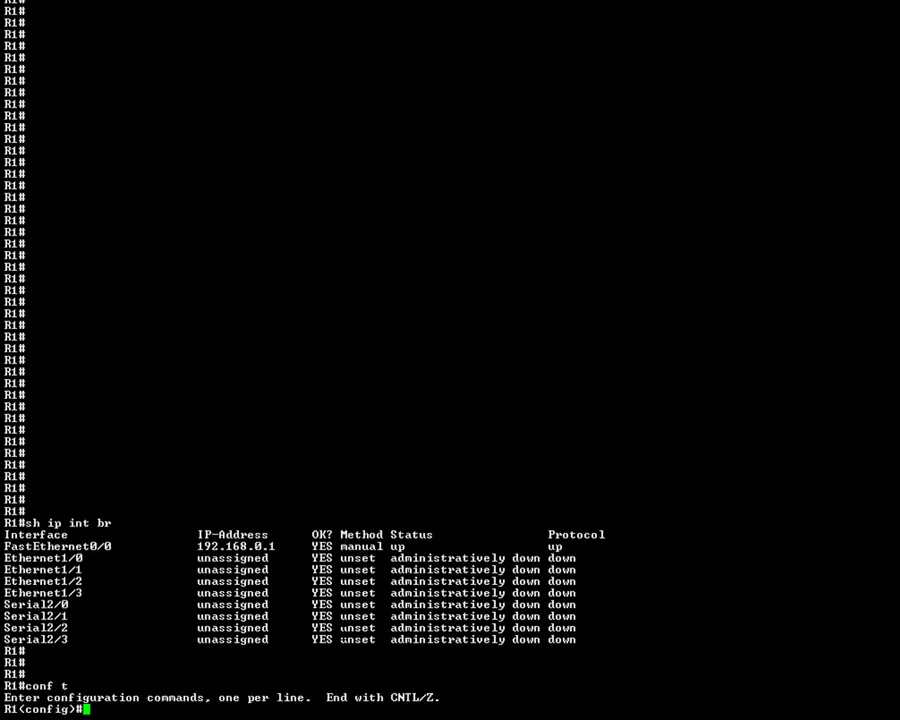
text(ip http server)
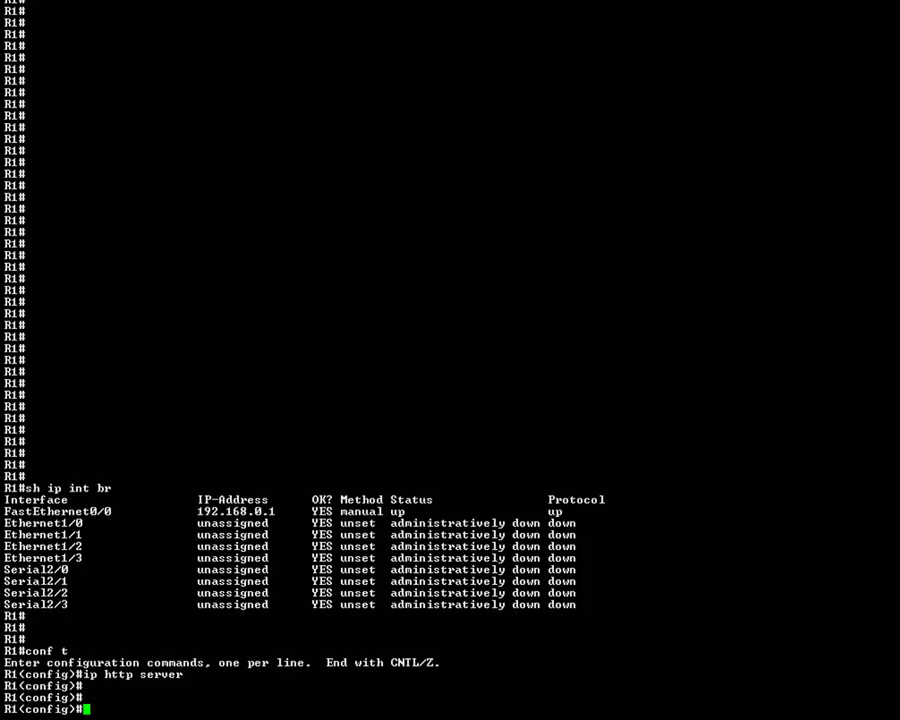
Browse the 'ip http ?' options and enable the HTTPS secure server
text(ip http)
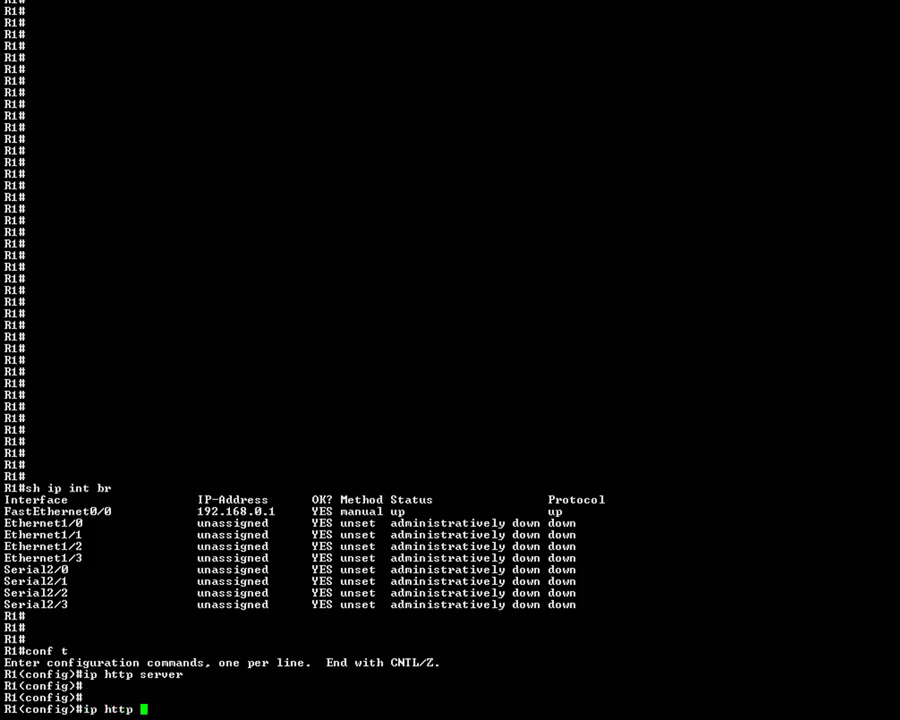
text(?)
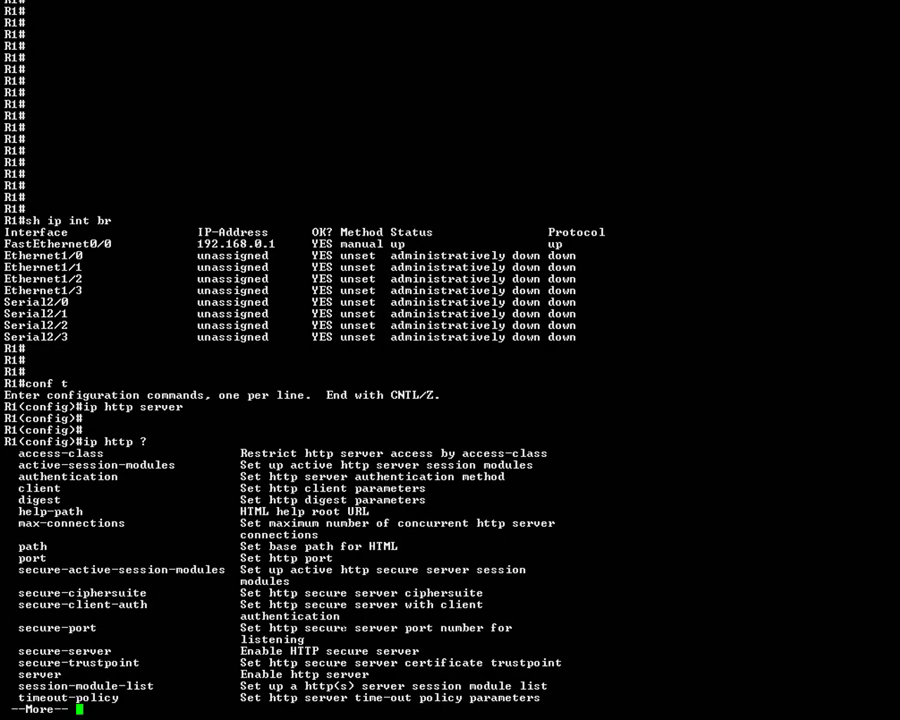
key(space)
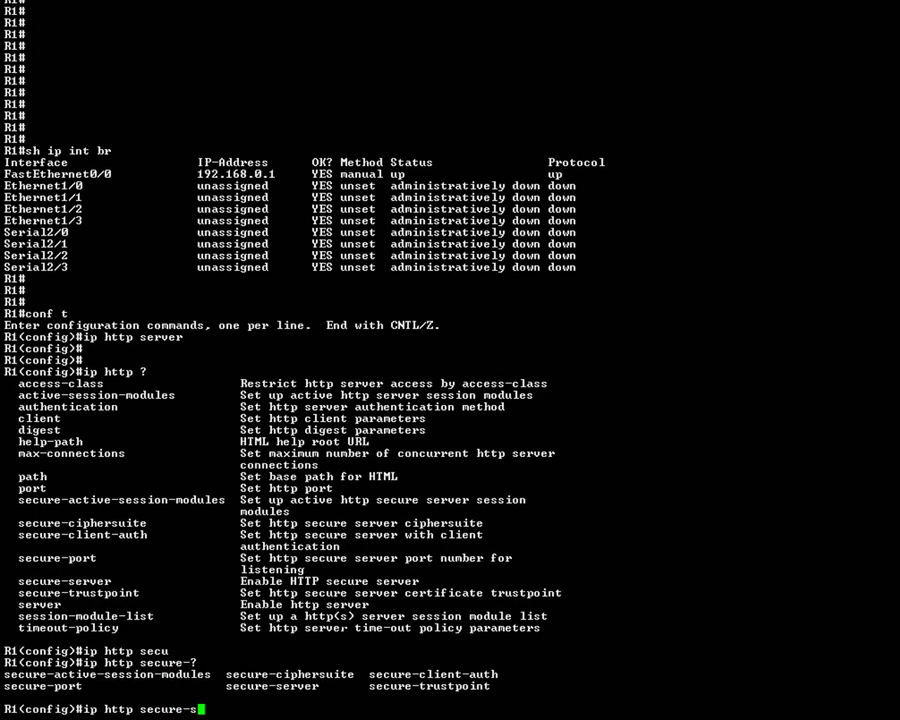
text(erver ?)
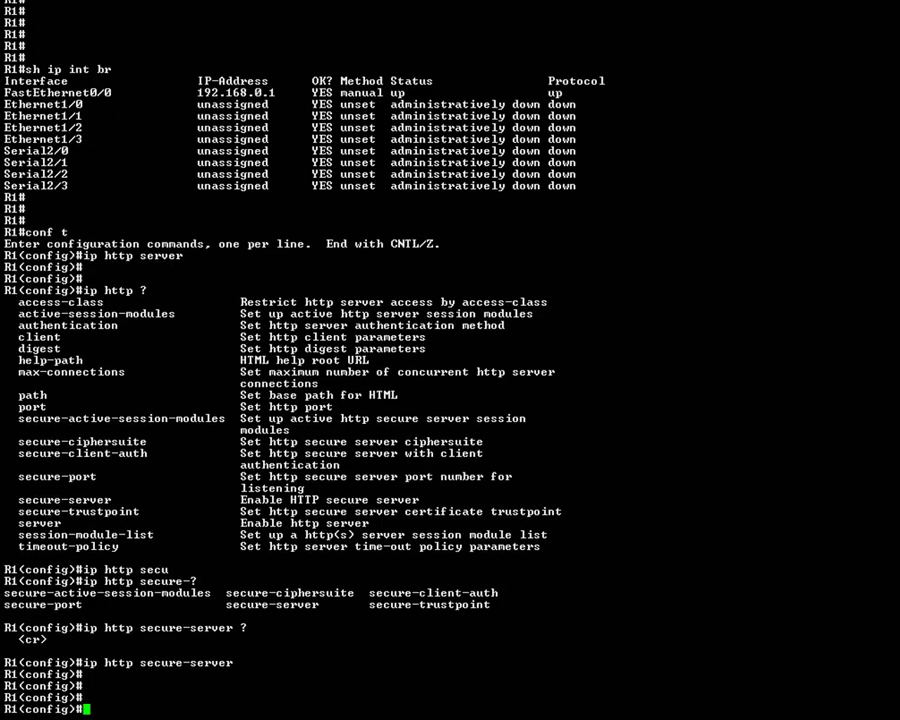
text(username)
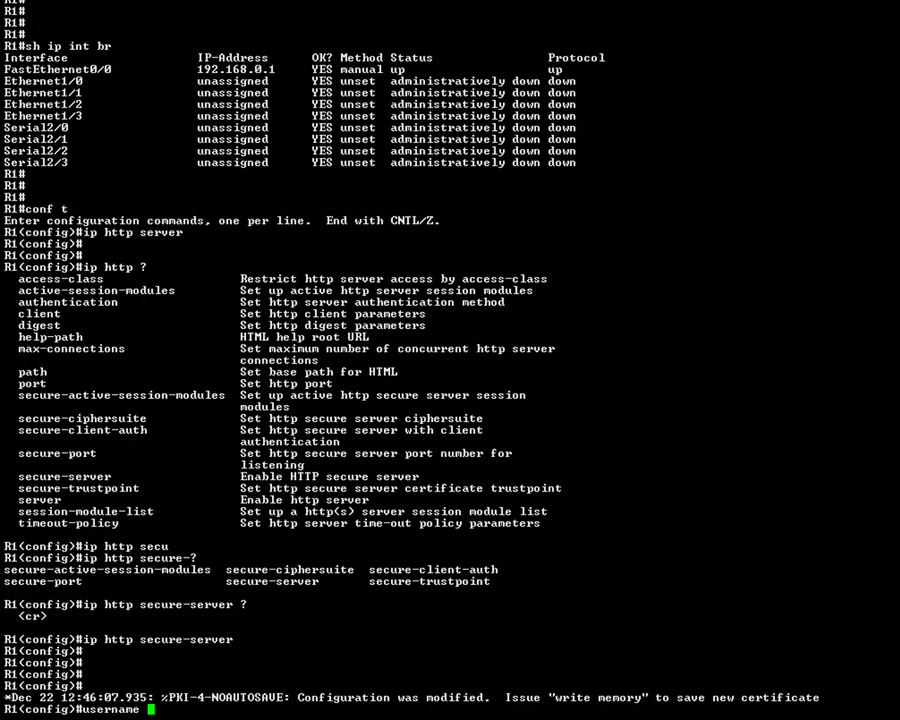
text(sopheak privilege 15)
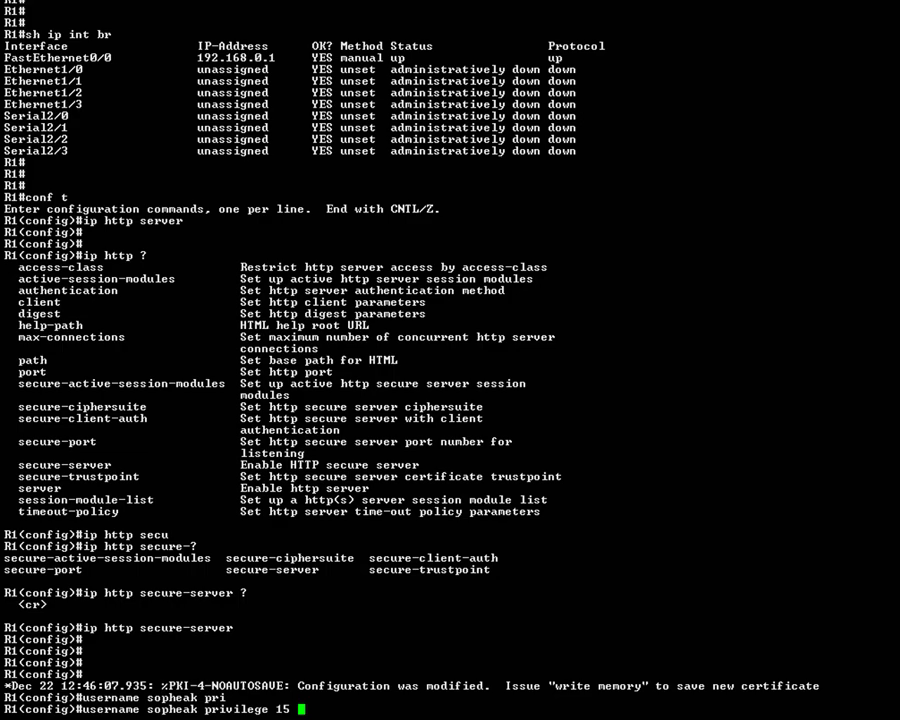
text(password)
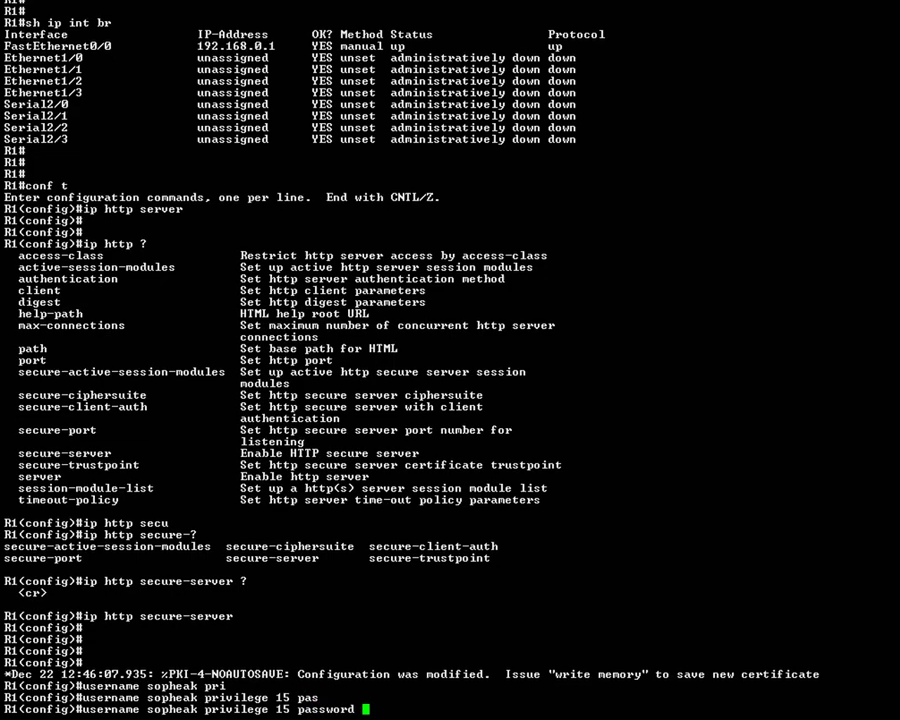
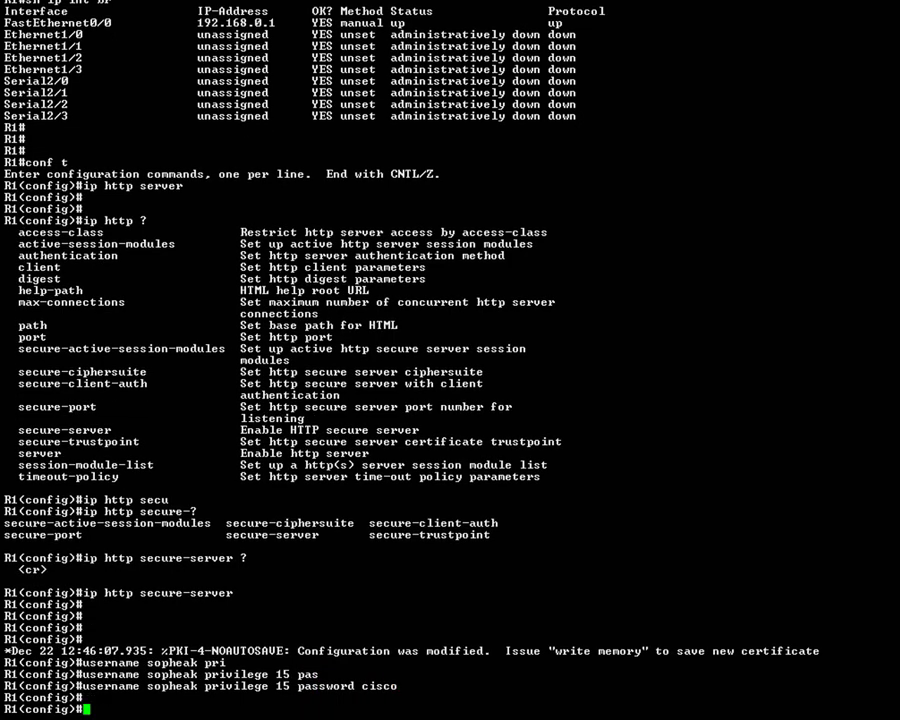
Make web logins authenticate against local accounts with 'ip http authentication local'
text(ip http authentication)
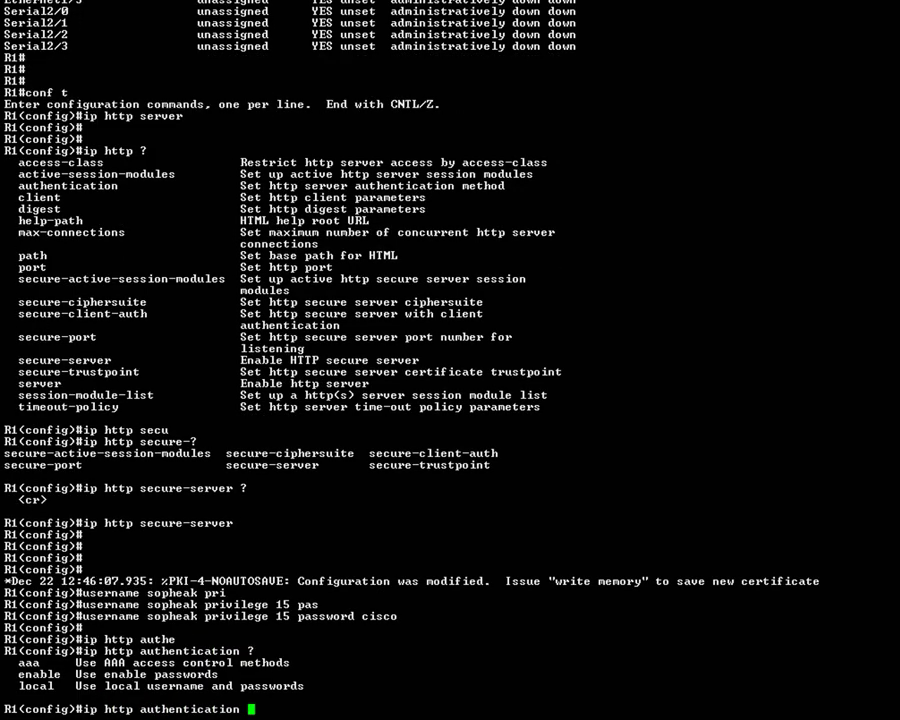
text(local)
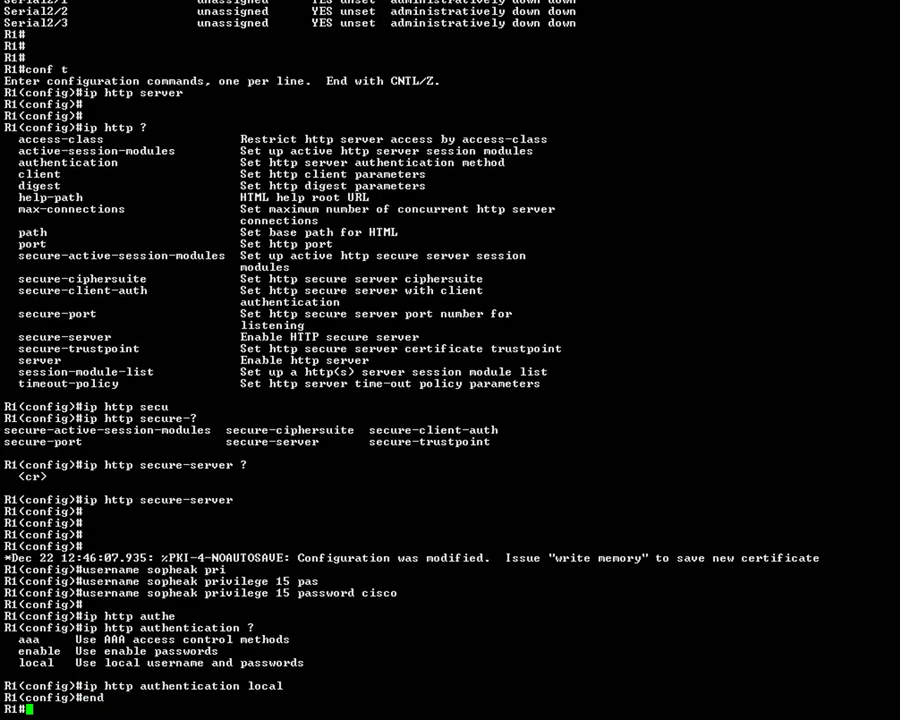
text(sh run | sec)
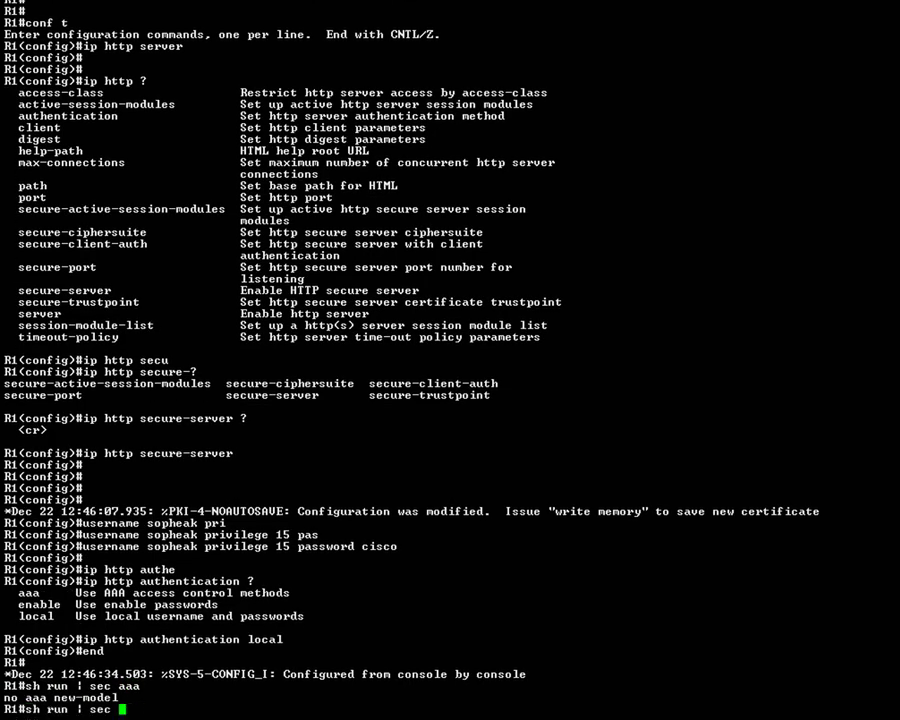
Check 'sh run | sec aaa' and 'sh run | sec http' for AAA, HTTP and local authentication
key(Return)
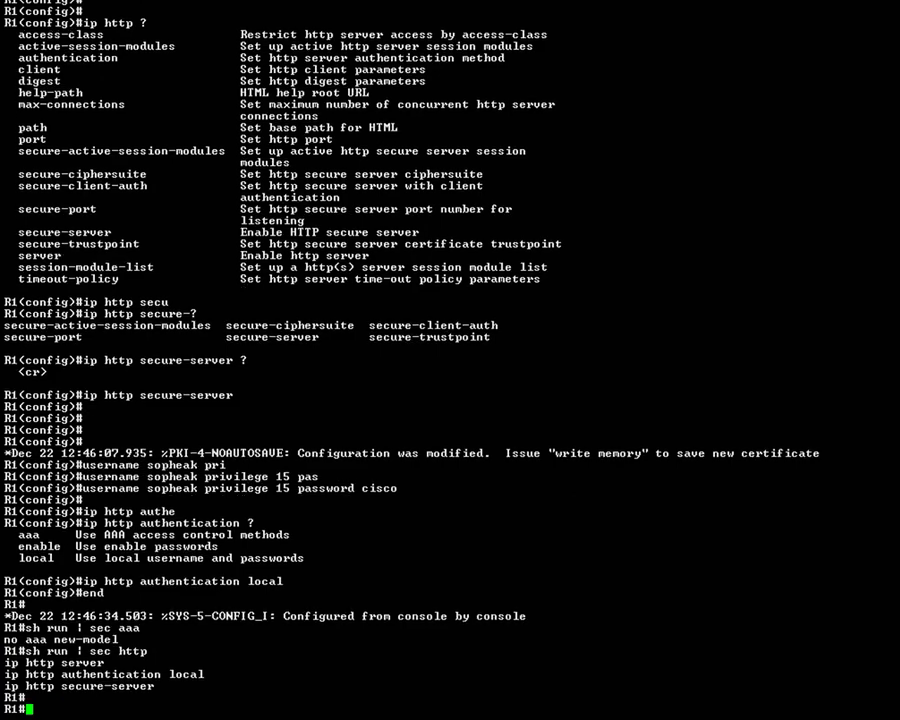
text(sh run | sec)
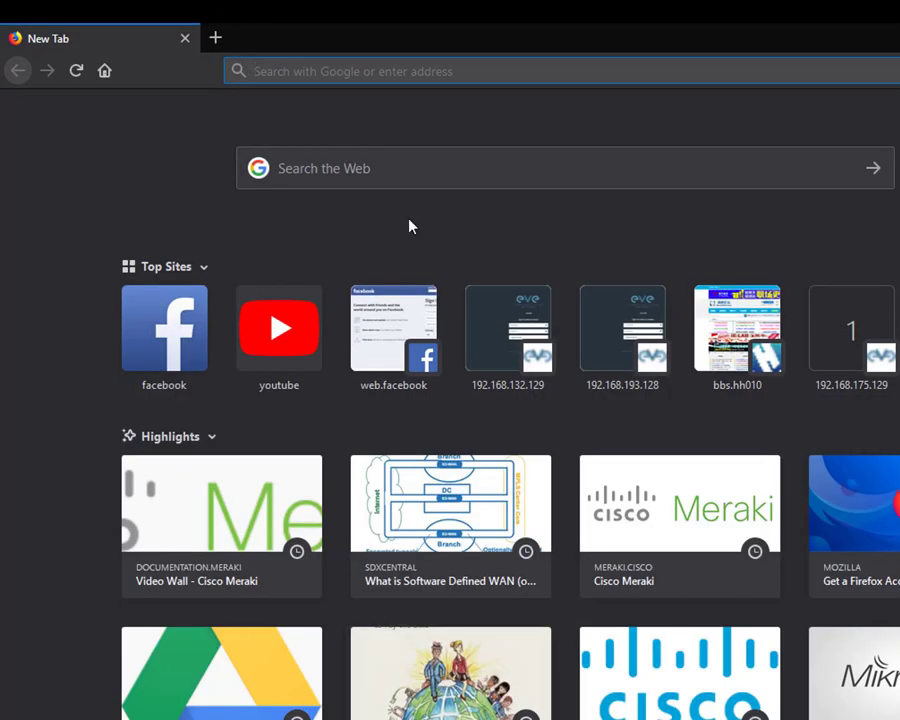
mouse_move(457, 52)
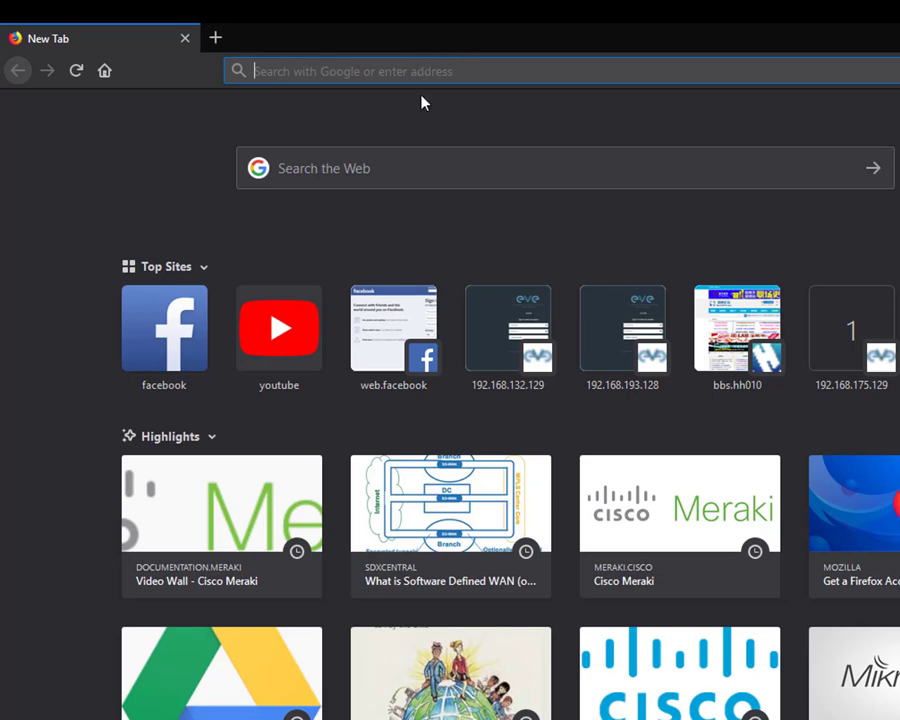
mouse_move(439, 130)
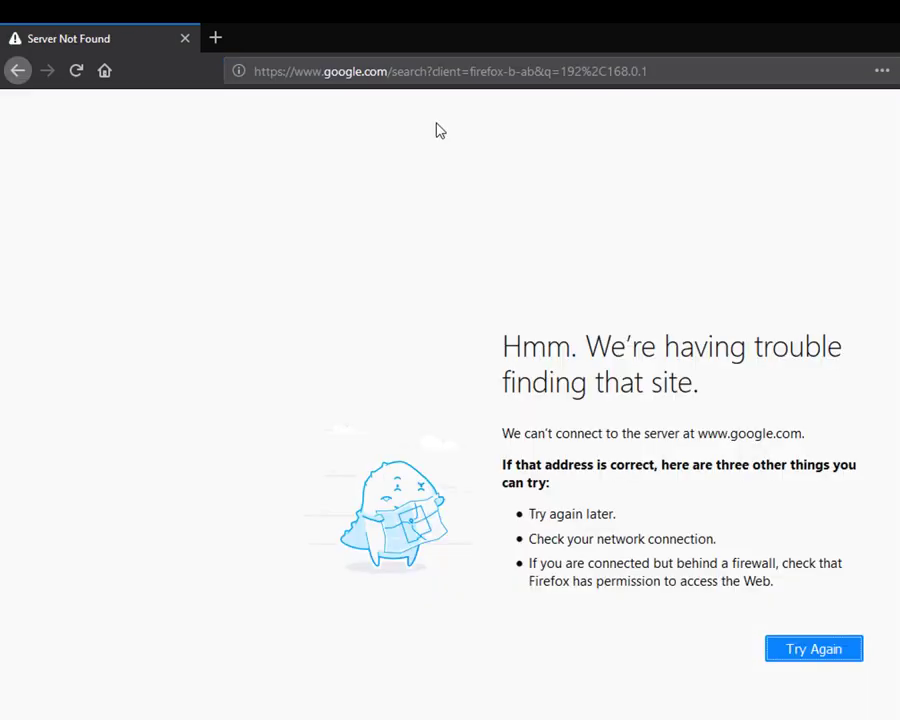
mouse_move(620, 338)
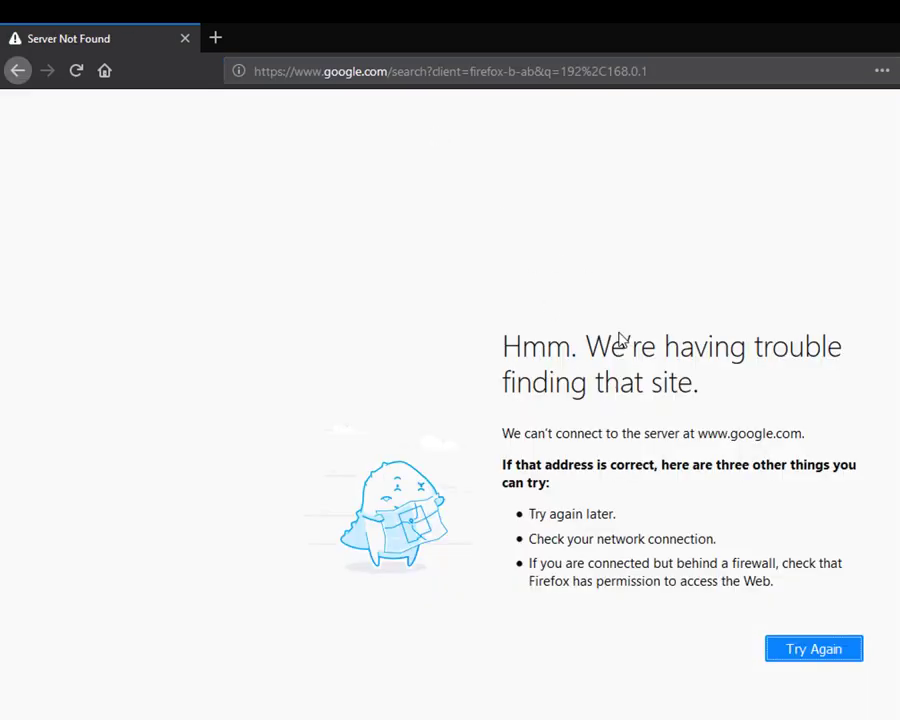
mouse_move(479, 321)
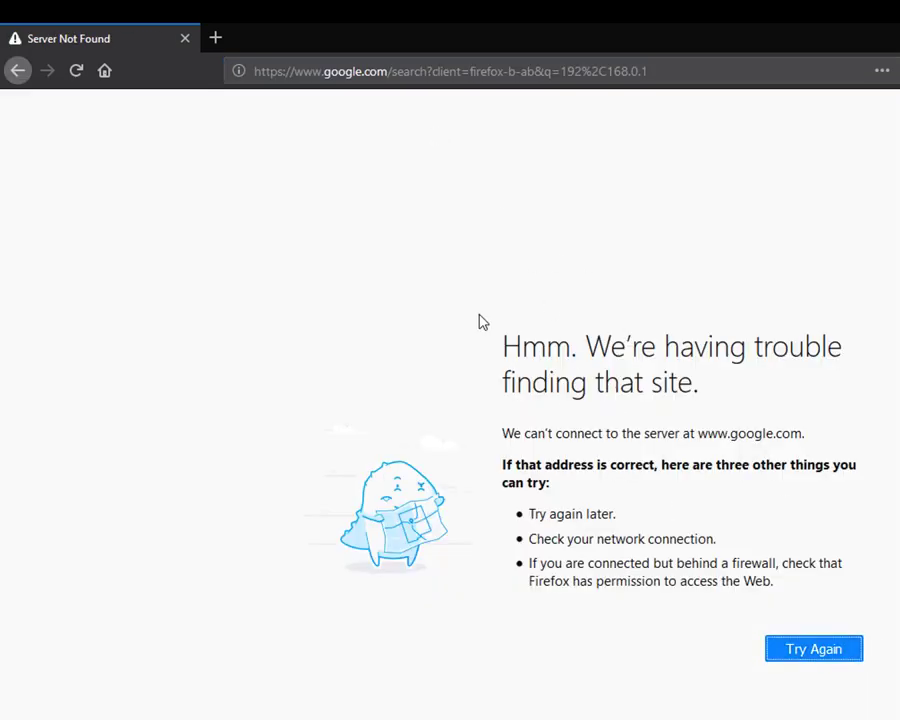
Browse to 192.168.0.1 and log in as 'sopheak' to reach the R1 home page
click(450, 71)
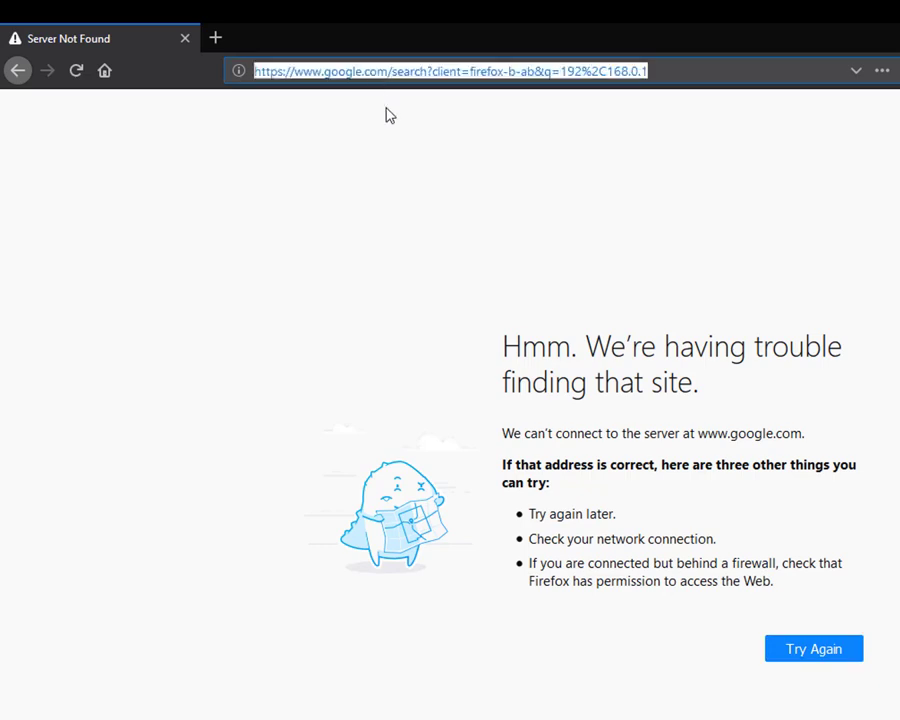
text(192.168.0.1)
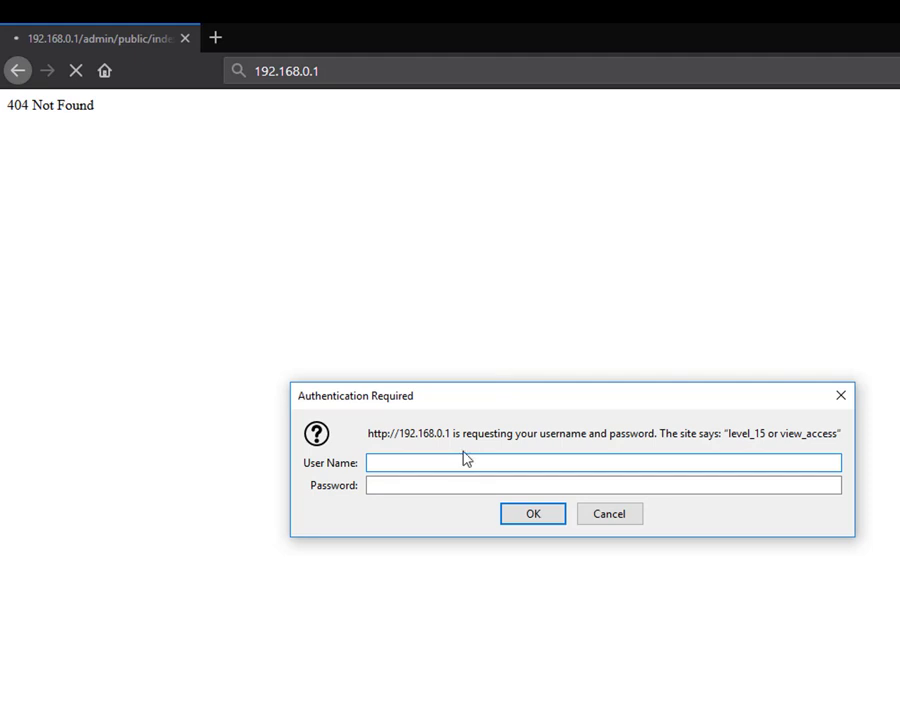
text(sopheak)
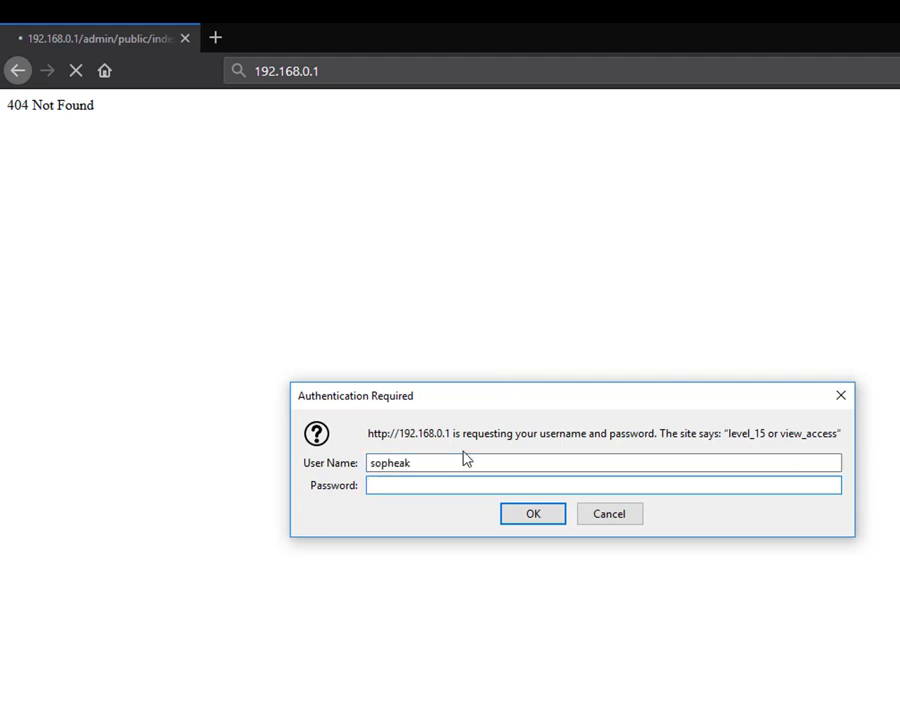
text(•••••)
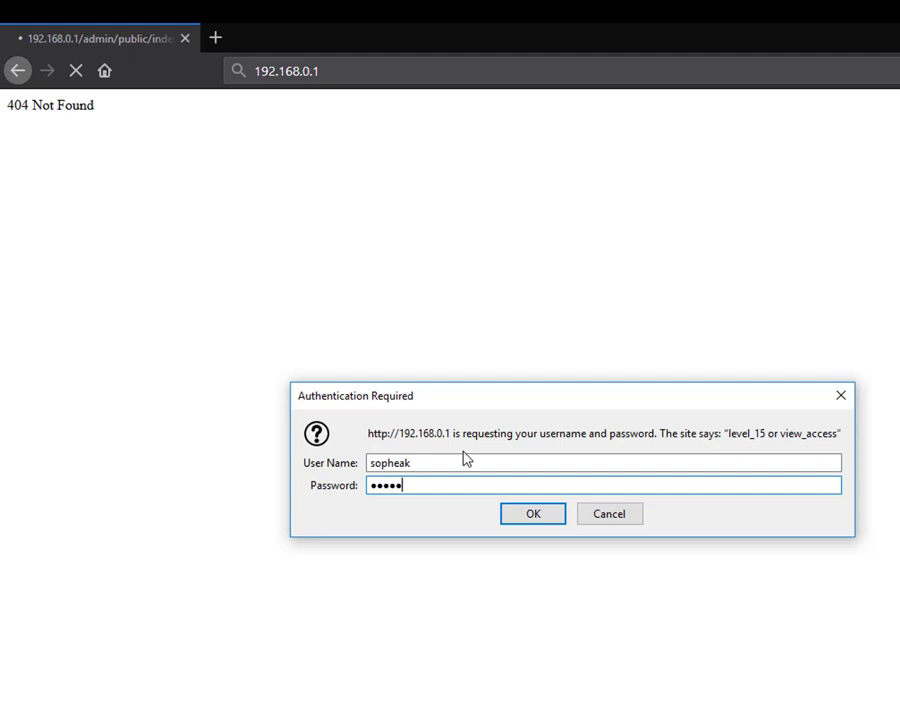
click(533, 513)
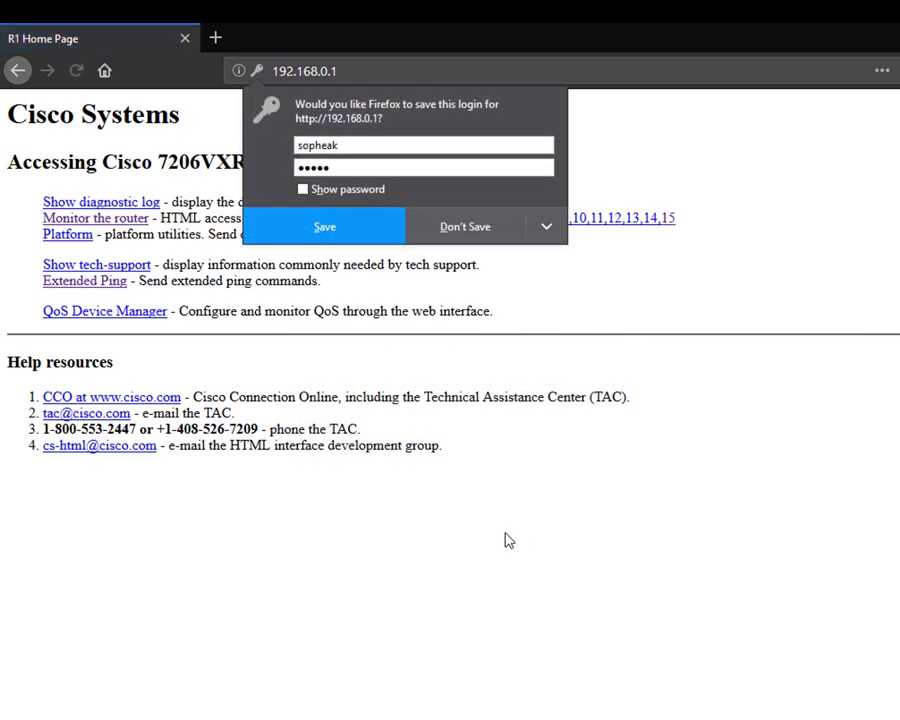
mouse_move(447, 247)
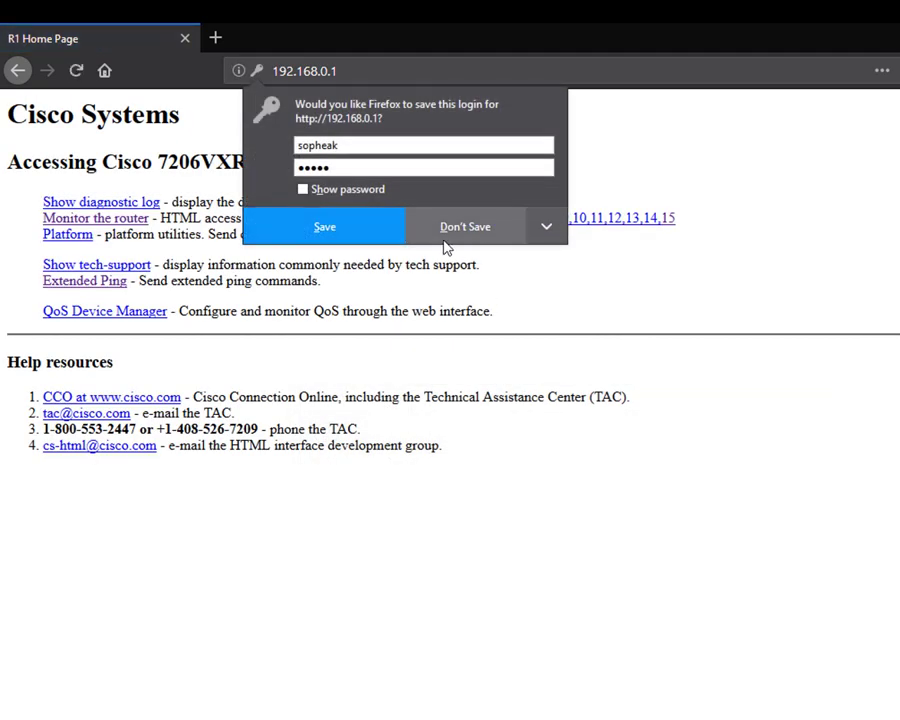
Dismiss Firefox's save-login prompt with Don't Save
click(465, 226)
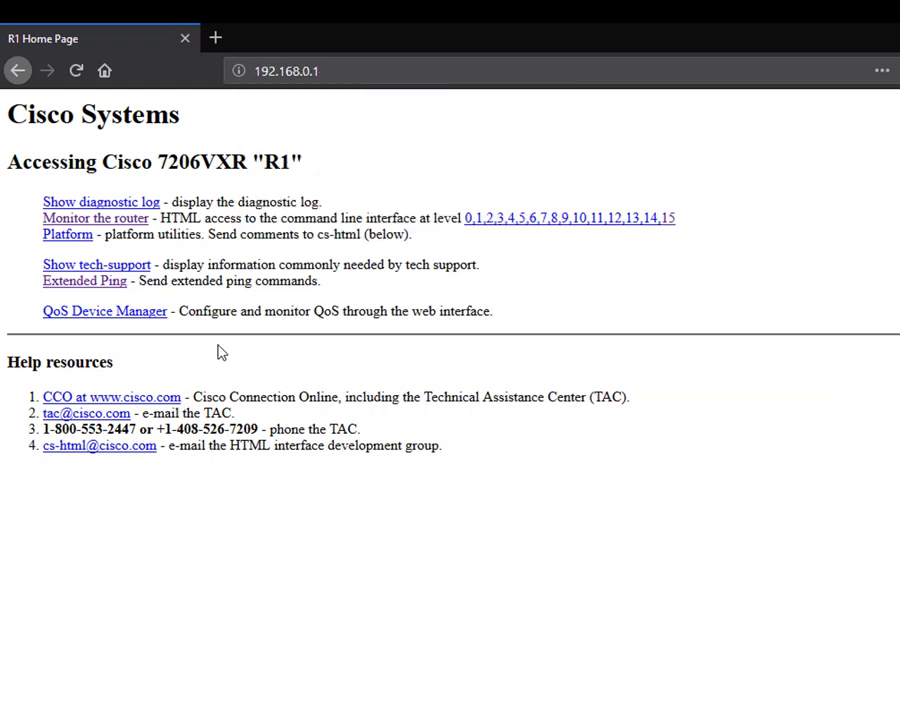
mouse_move(194, 301)
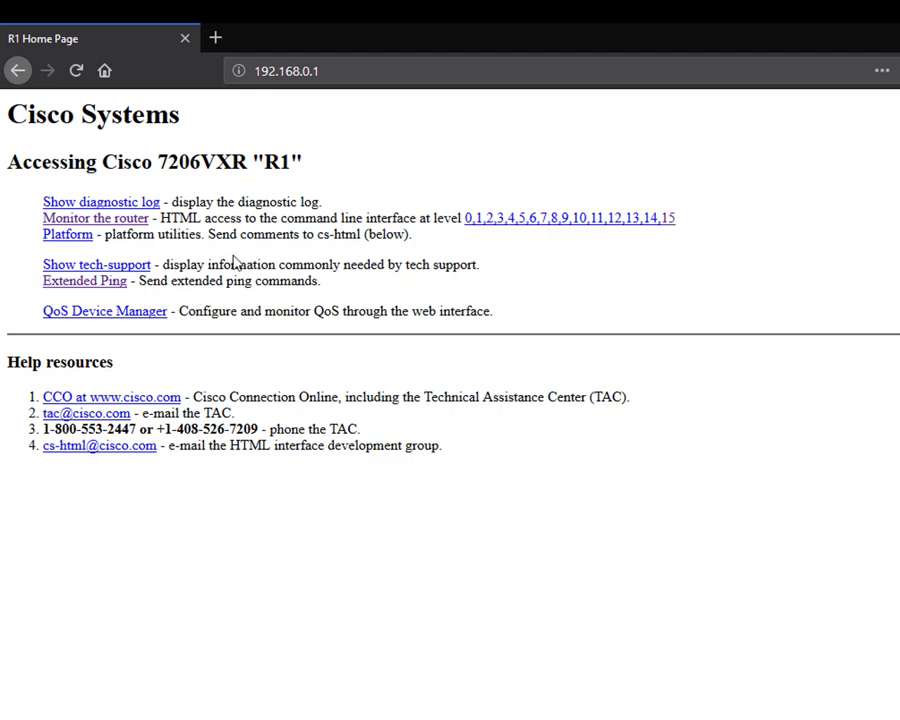
mouse_move(444, 235)
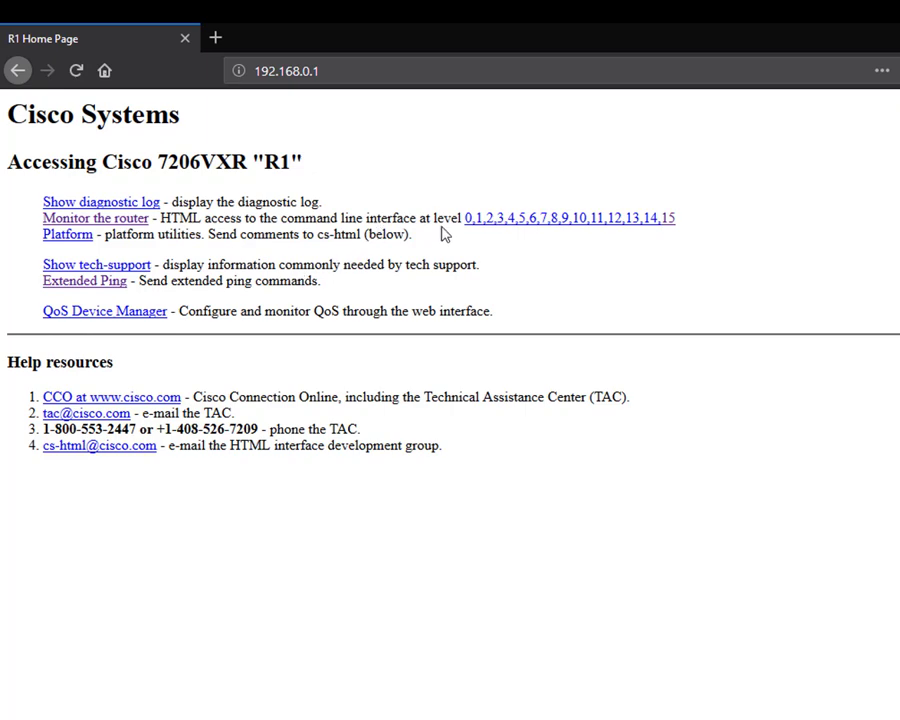
mouse_move(538, 237)
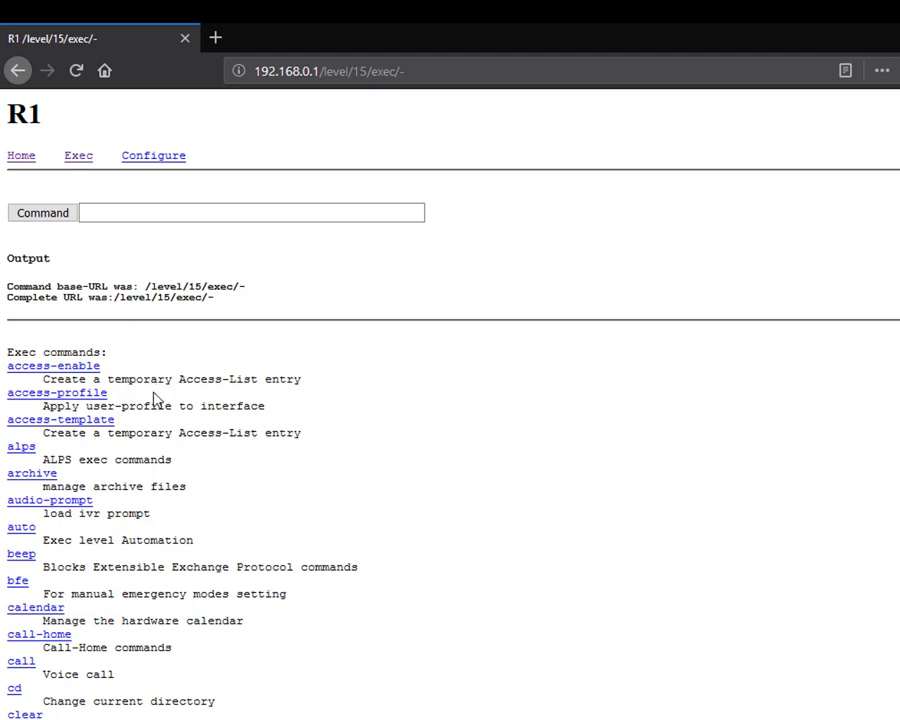
Run 'show ip route' (192.168.0.0/24, 192.168.0.1/32 on FastEthernet0/0), then return to Exec
scroll(down, 3)
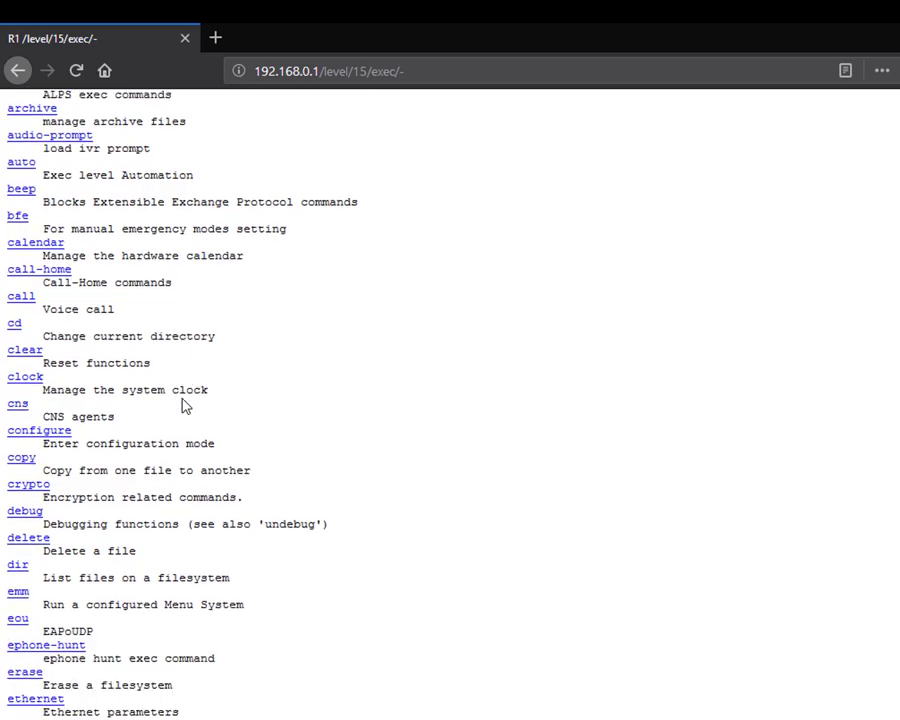
scroll(down, 3)
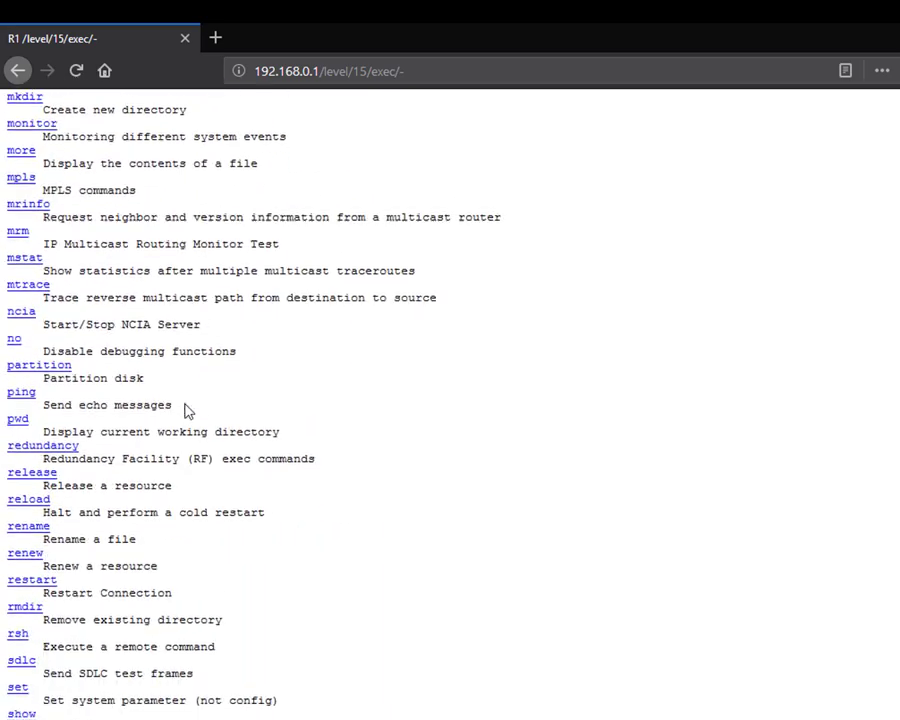
scroll(down, 3)
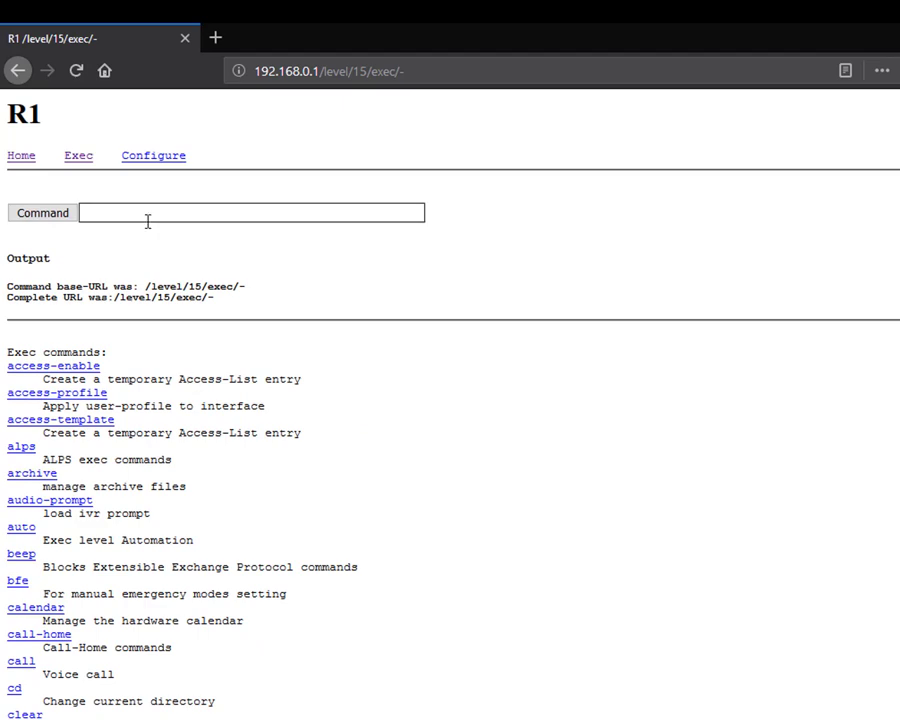
mouse_move(386, 417)
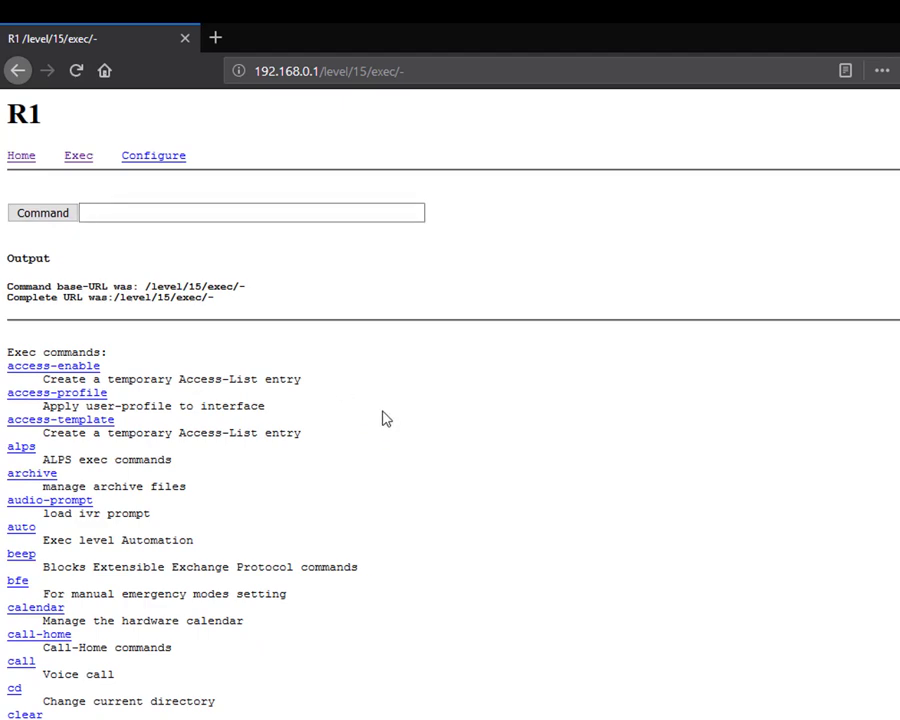
text(show ip ro)
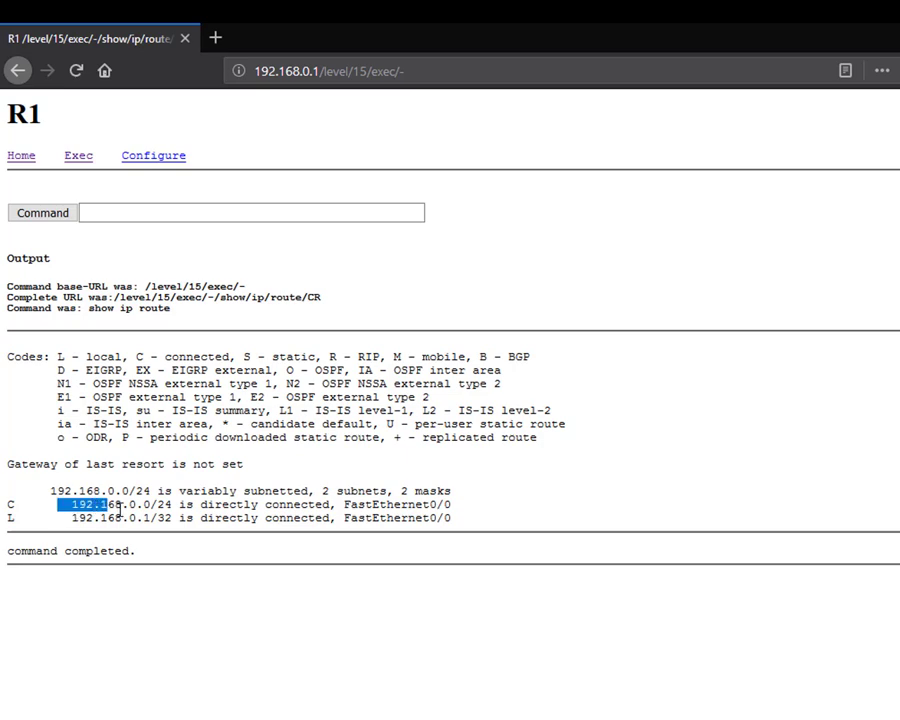
drag(88, 504, 196, 504)
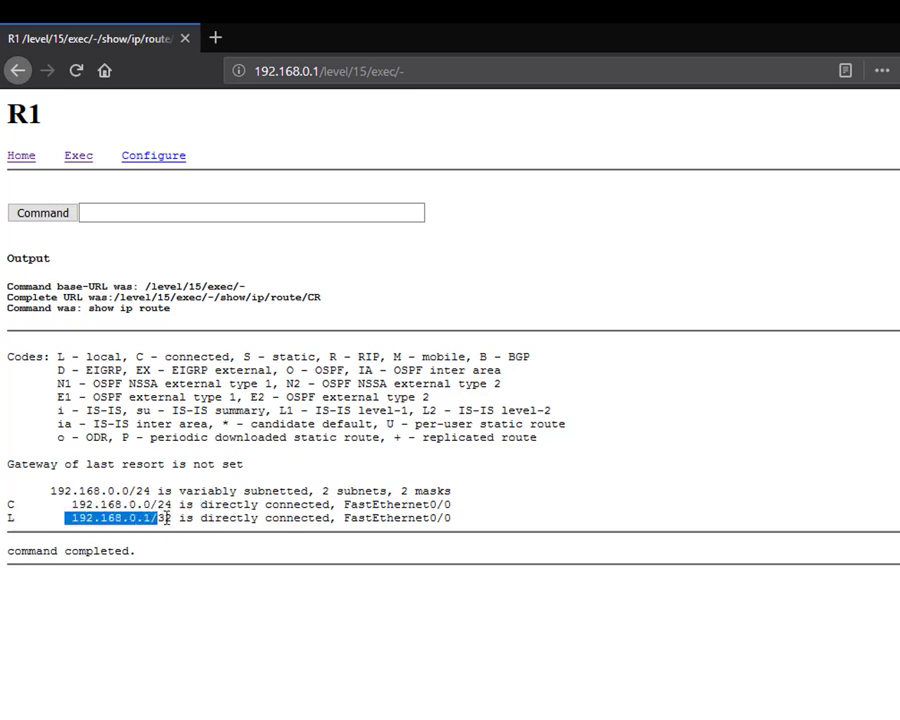
click(72, 319)
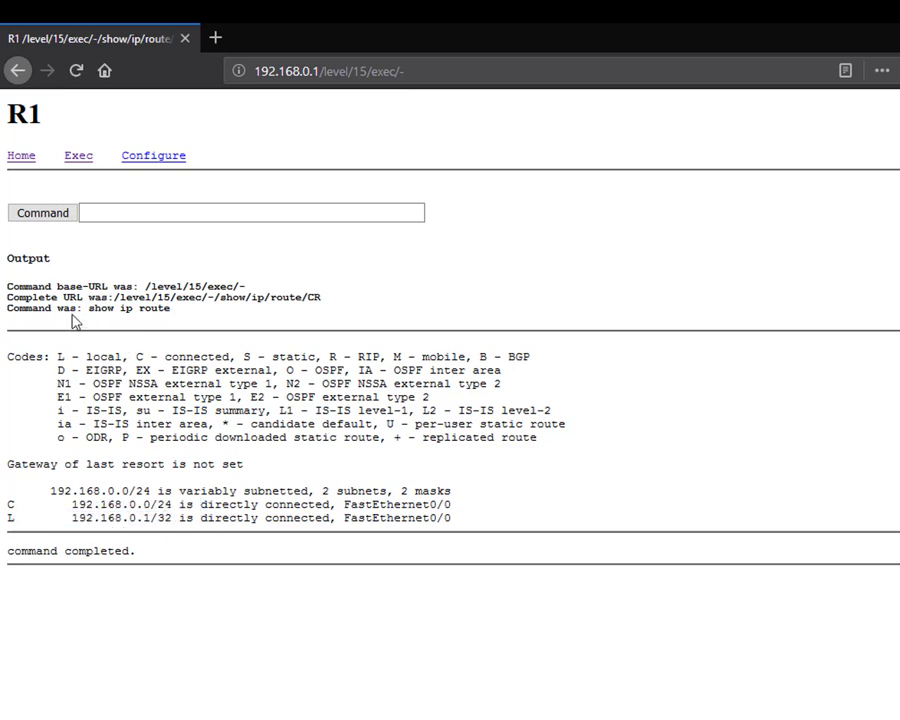
click(78, 155)
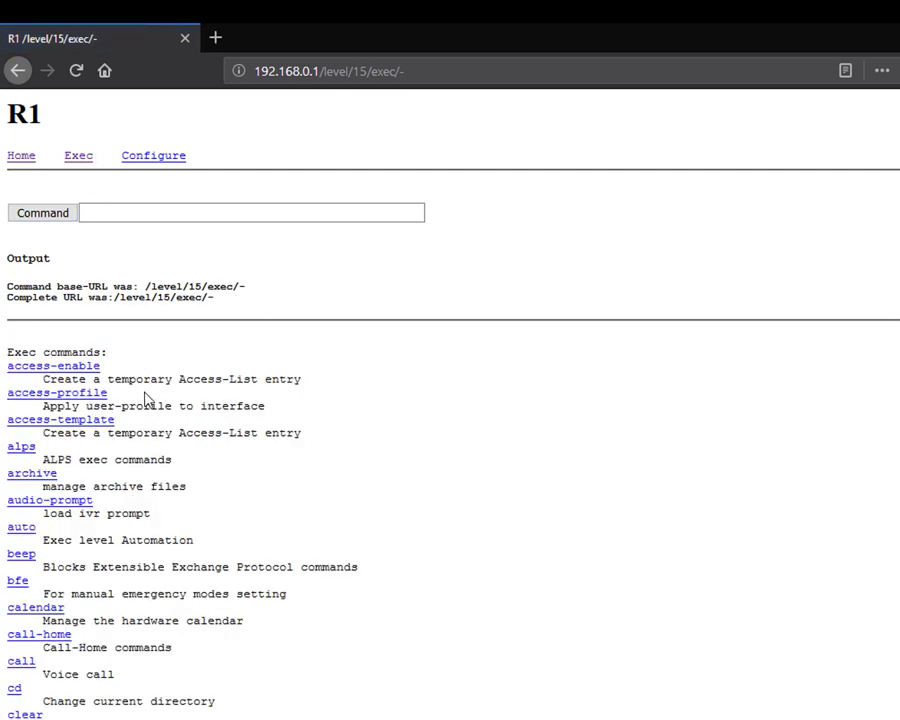
Run 'show clock', getting 12:48:57 UTC Sat Dec 22 2018, then return to Exec
scroll(down, 3)
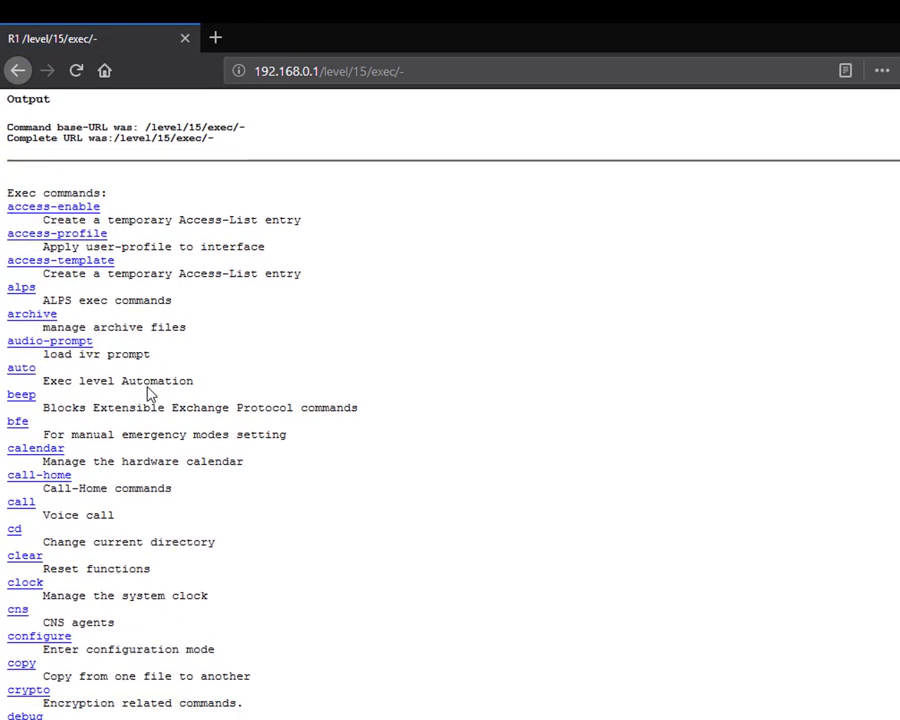
scroll(down, 3)
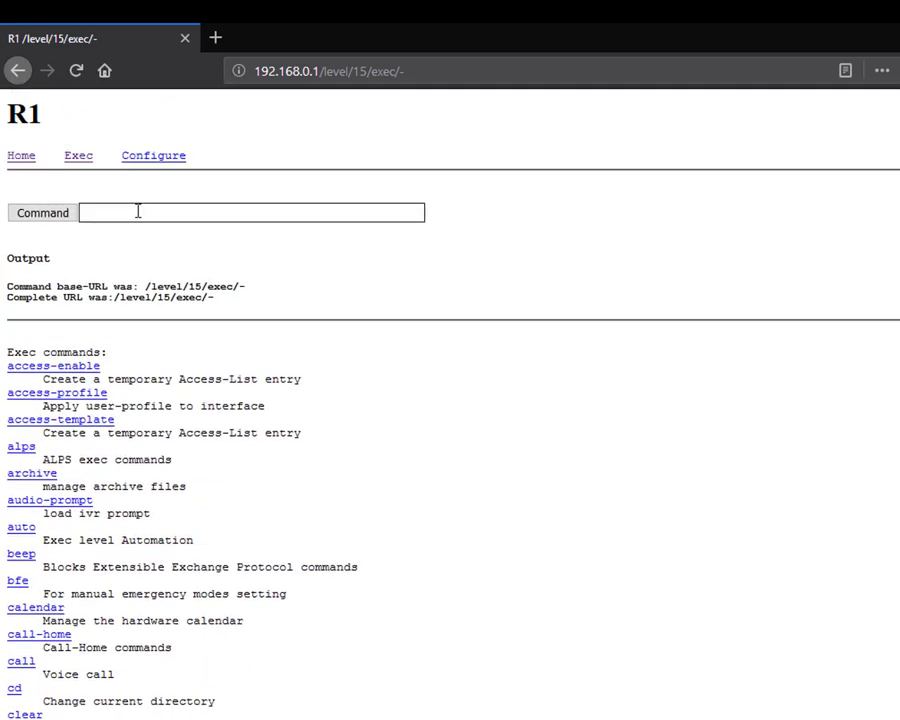
text(show lcod)
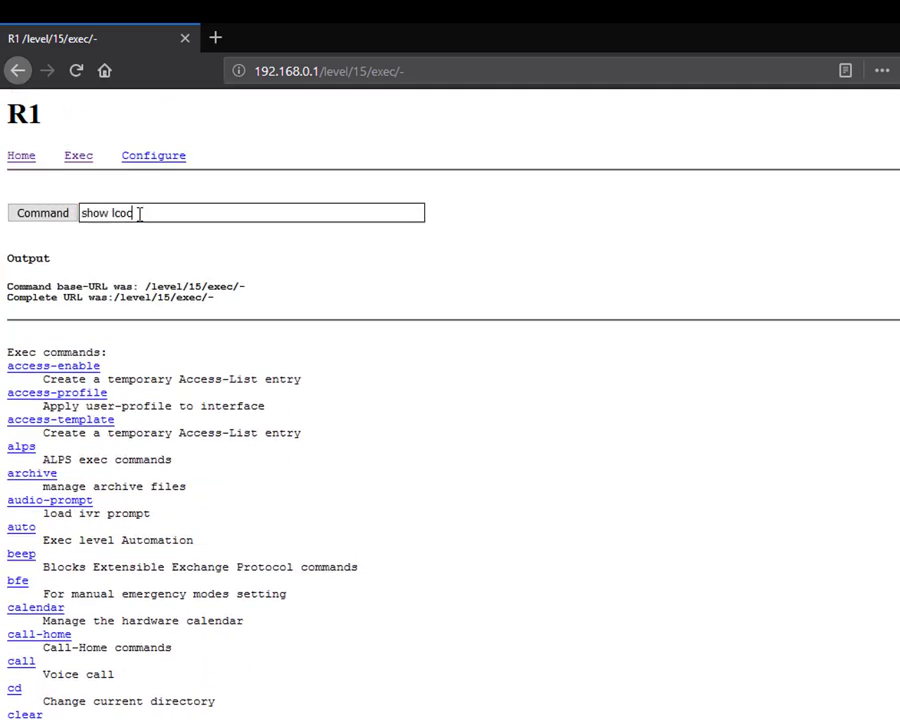
key(Enter)
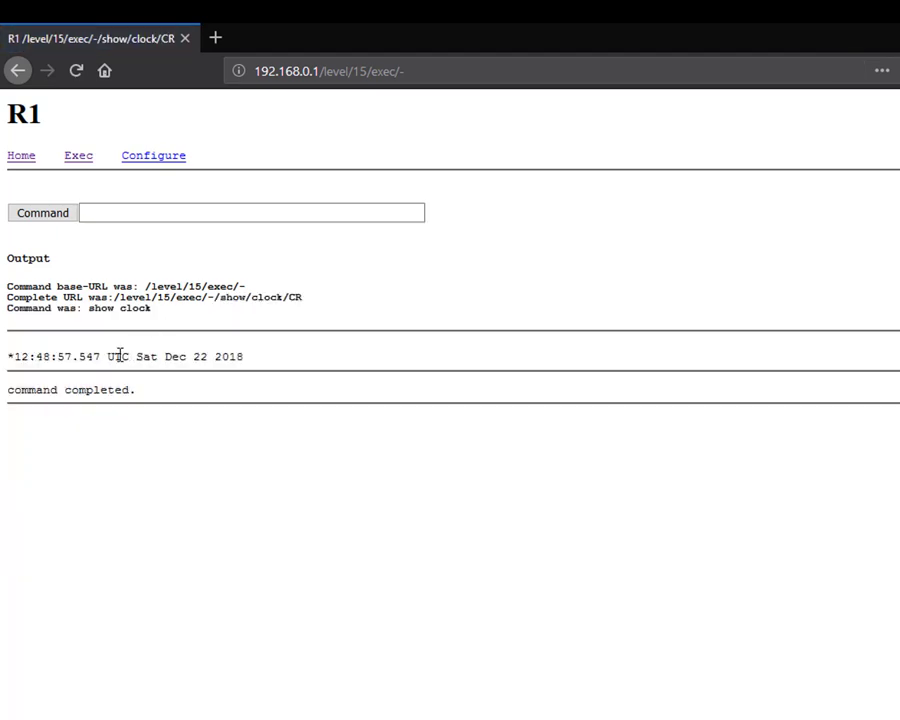
click(42, 212)
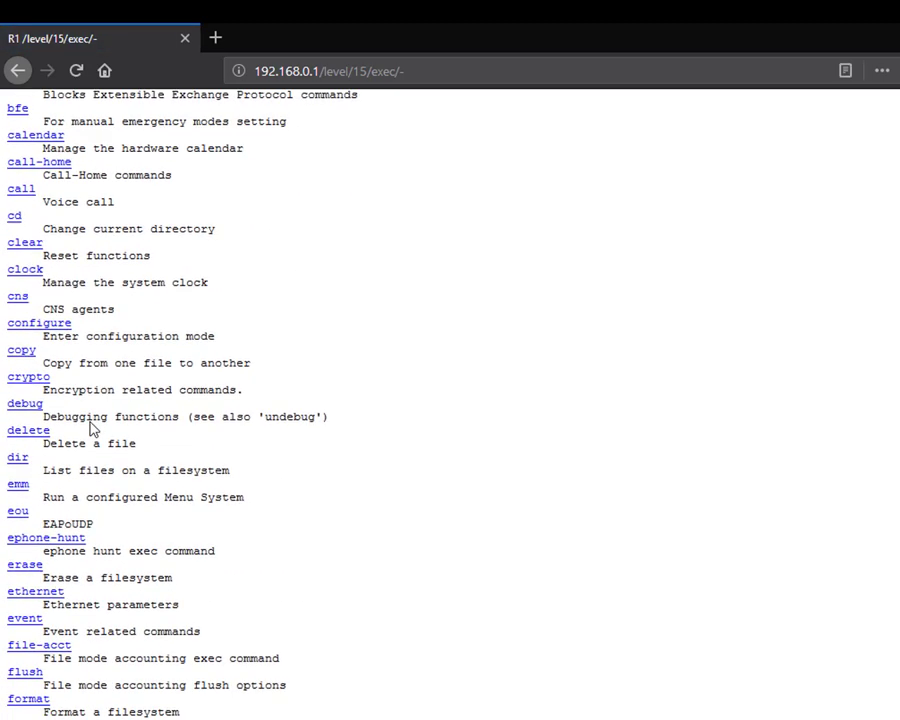
scroll(down, 3)
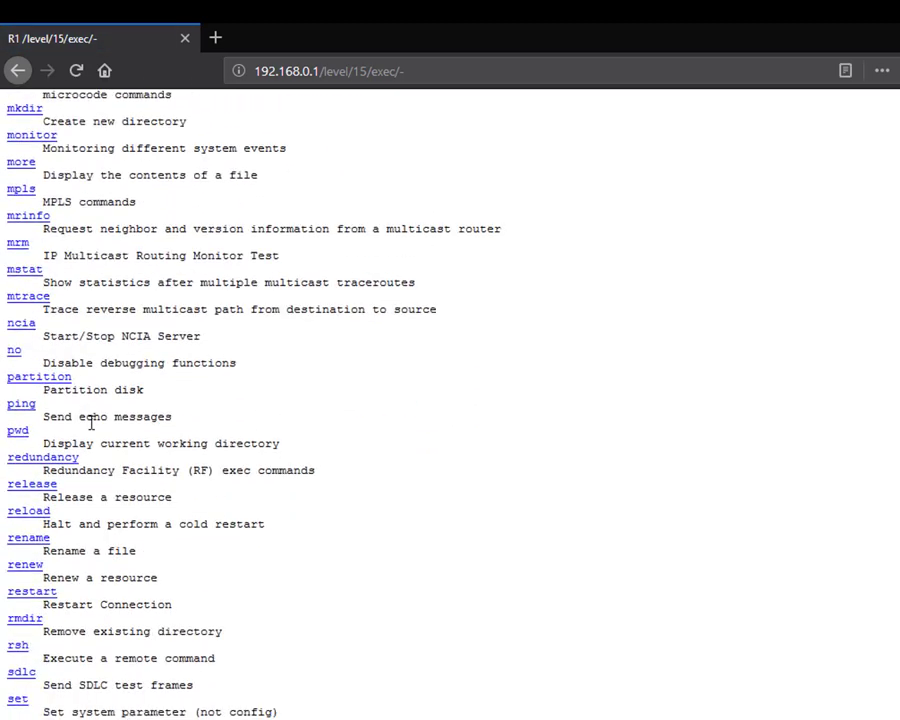
scroll(up, 3)
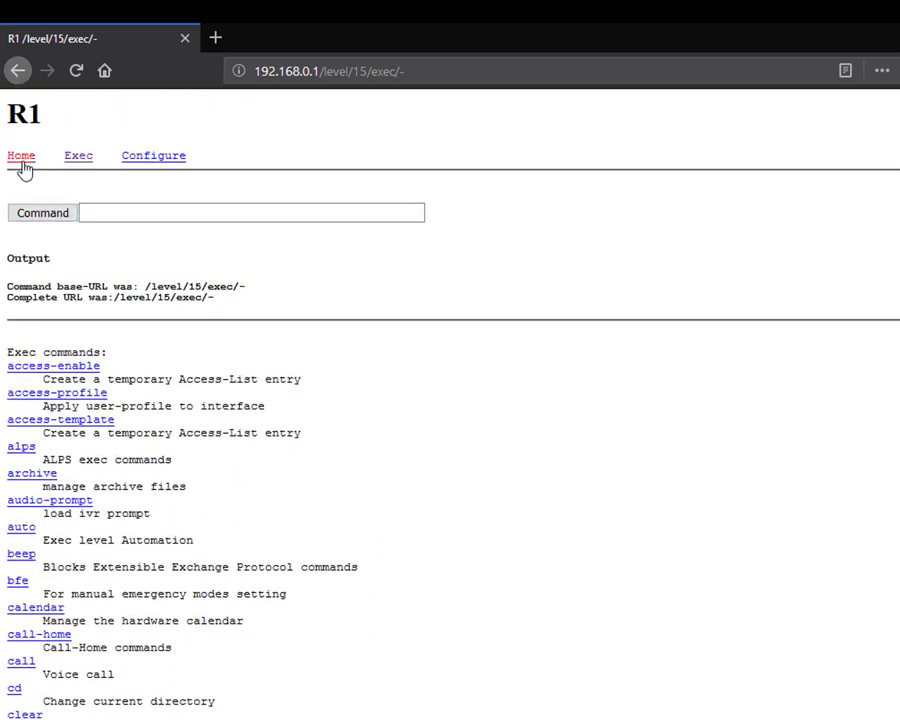
Go Home, open Platform, and run Show ip interface brief under Status Commands
click(20, 155)
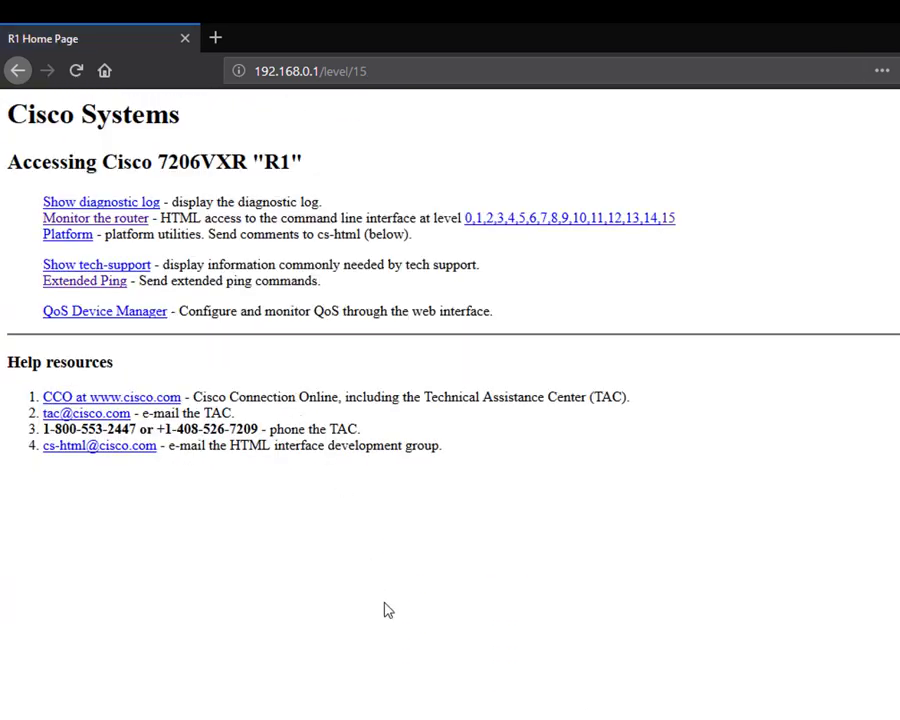
mouse_move(67, 242)
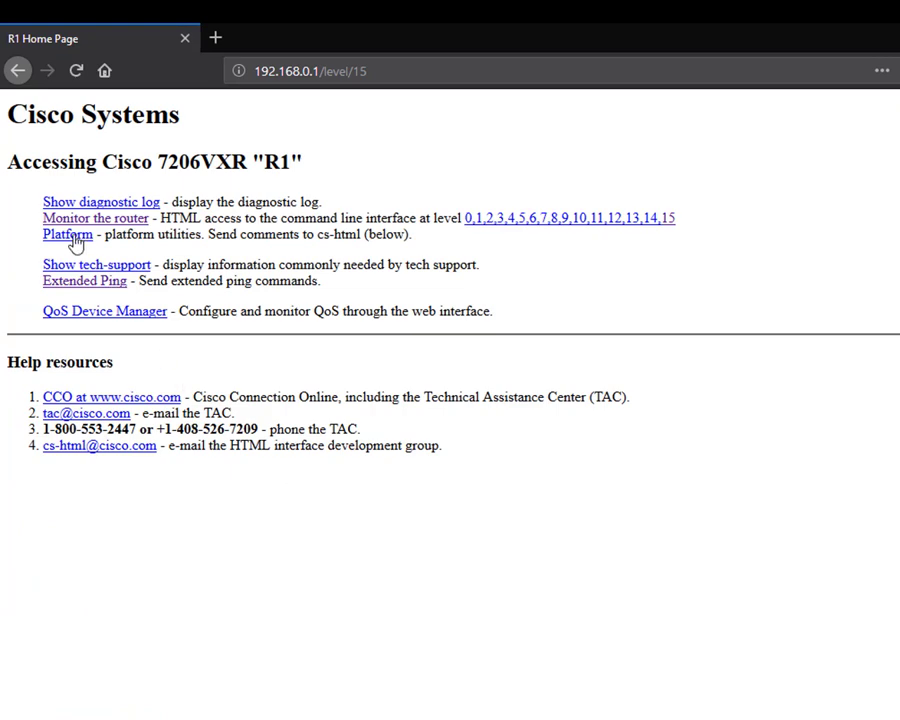
click(67, 234)
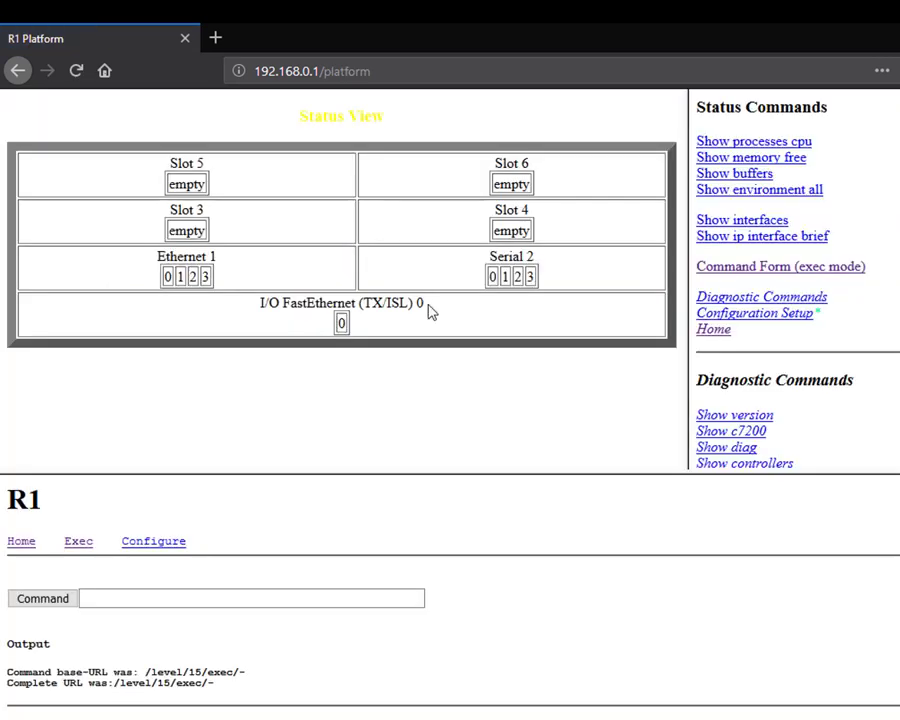
mouse_move(670, 376)
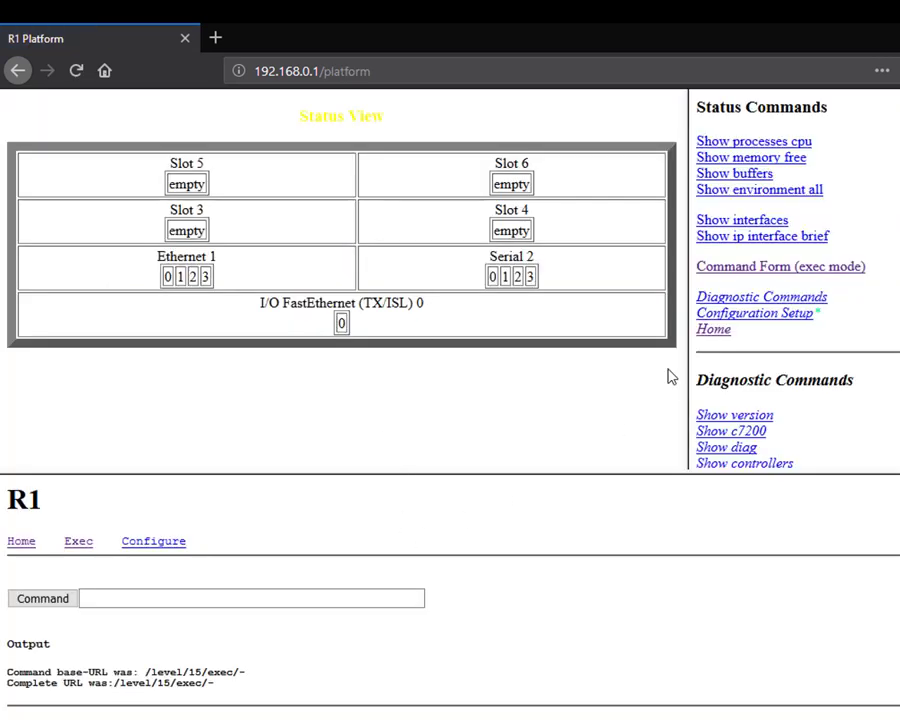
click(762, 236)
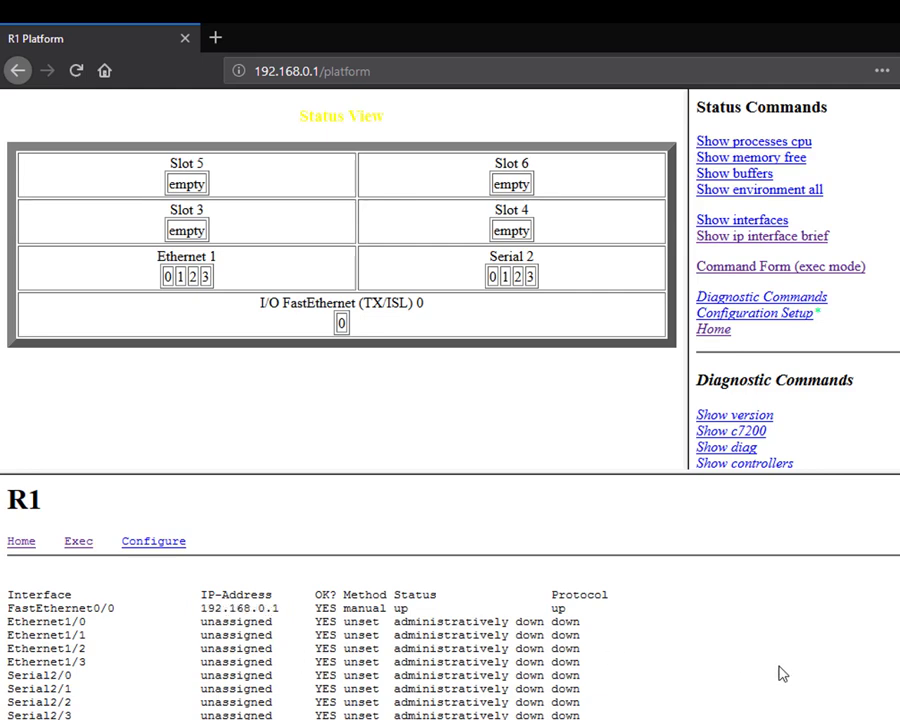
mouse_move(744, 470)
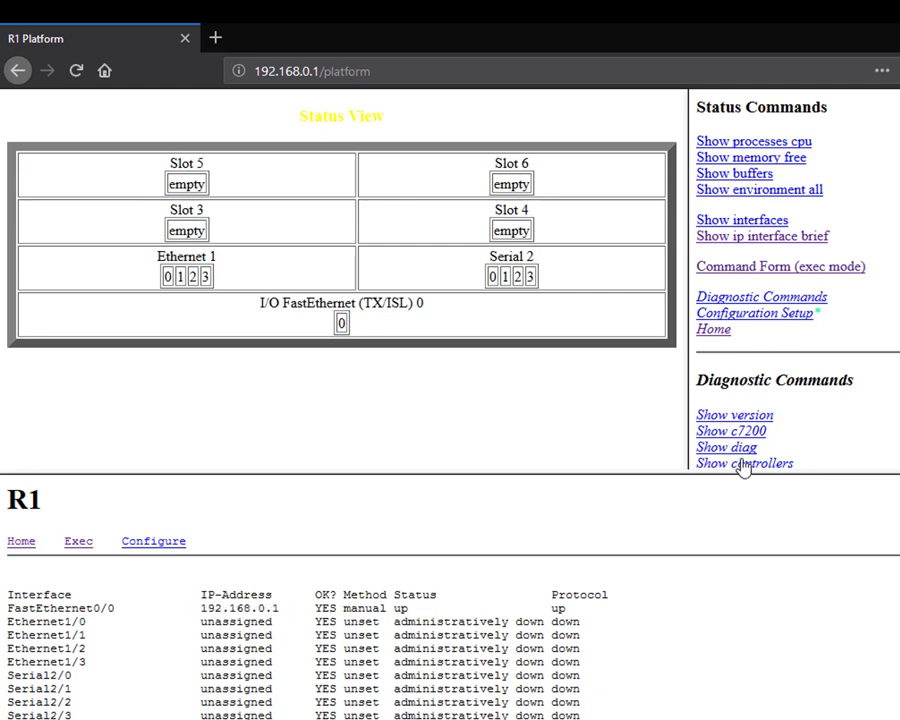